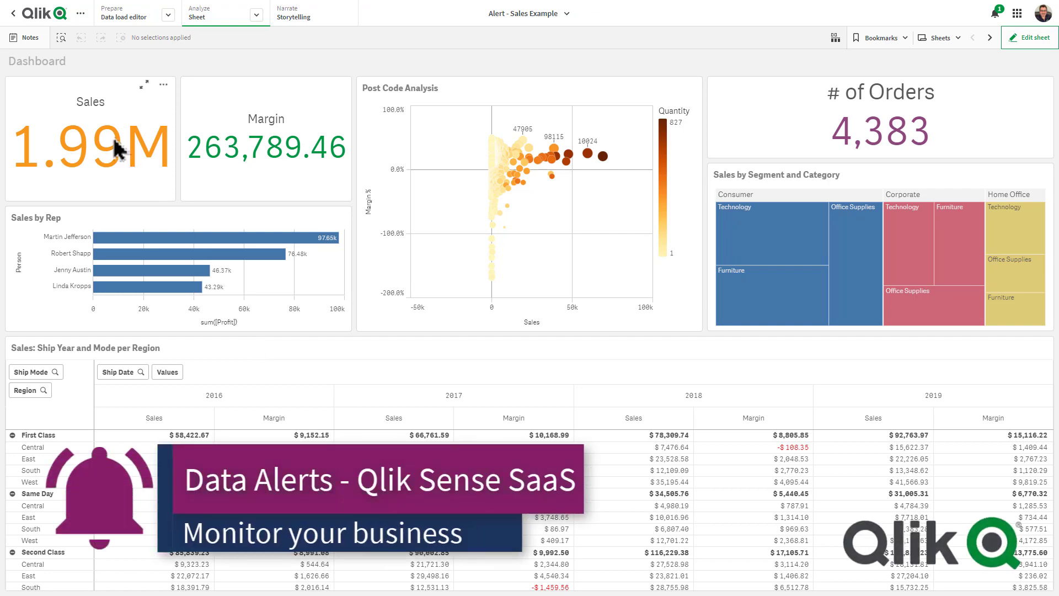
mouse_move(122, 147)
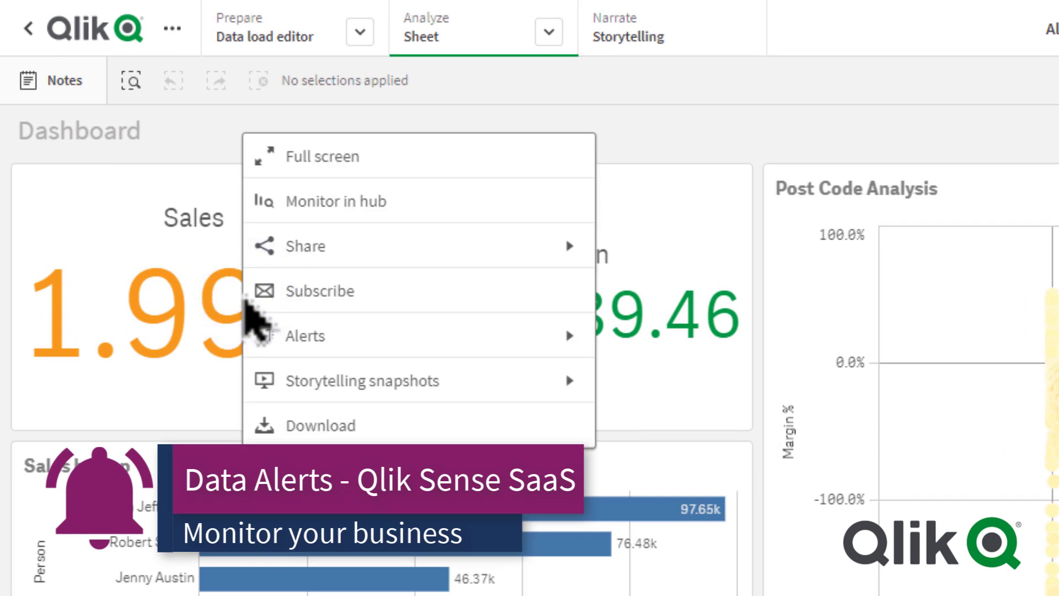
Check the Sales KPI's Alerts options, then put the Dashboard sheet into edit mode
click(305, 336)
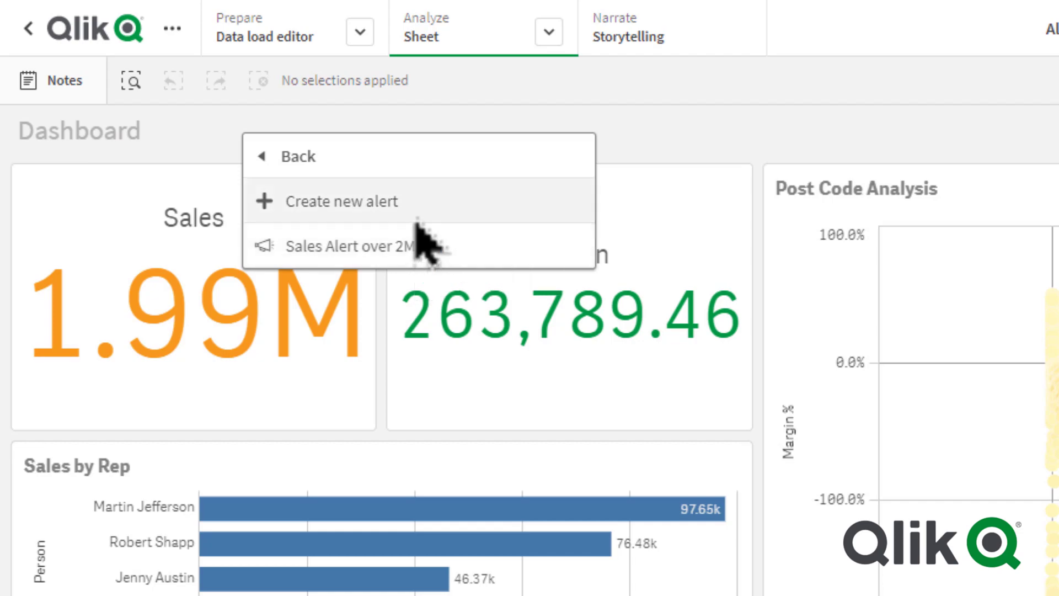
click(341, 202)
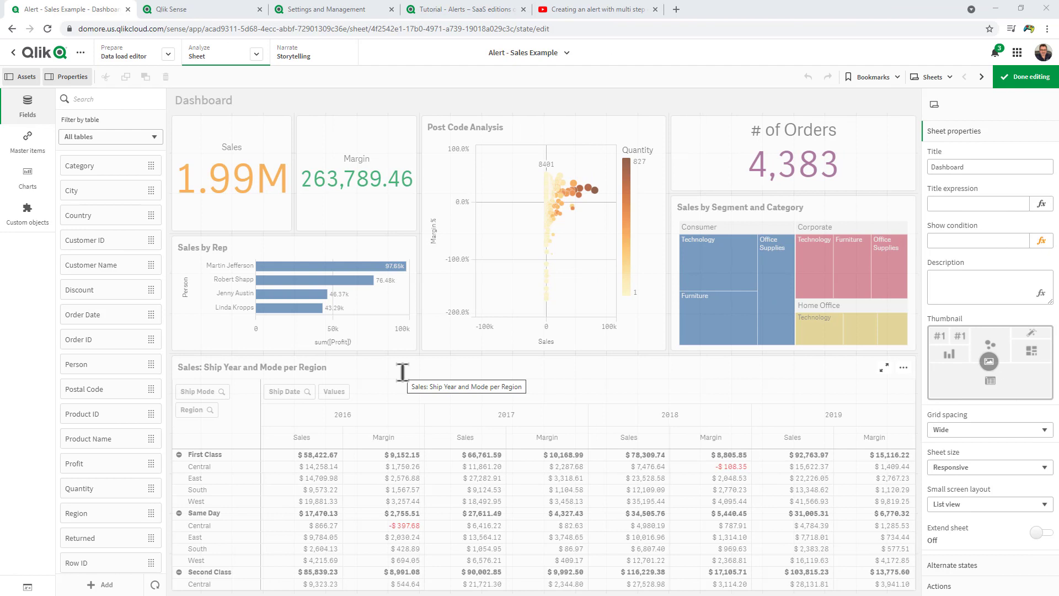
mouse_move(476, 129)
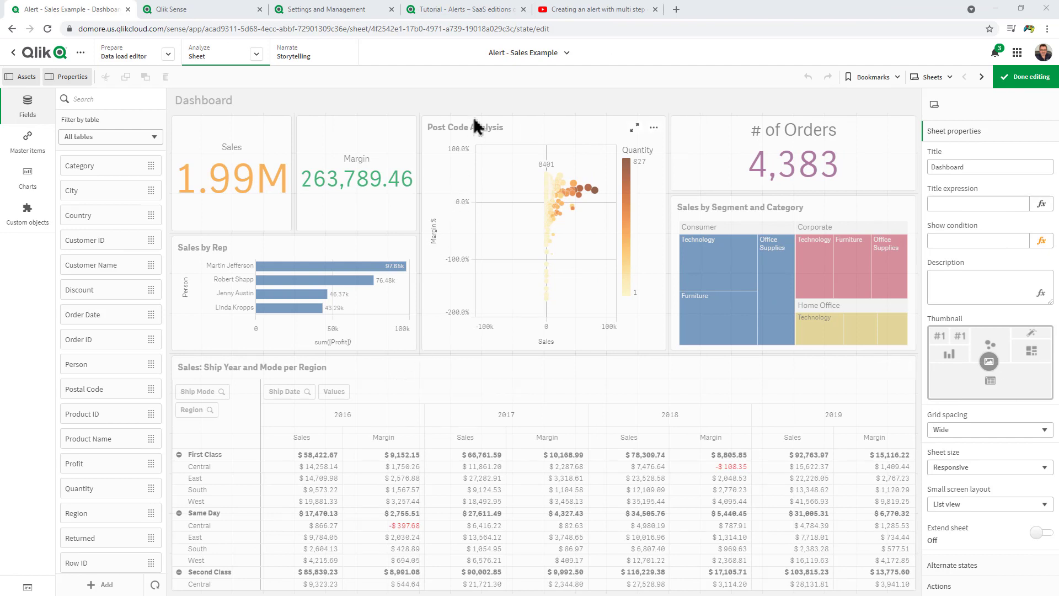
click(464, 9)
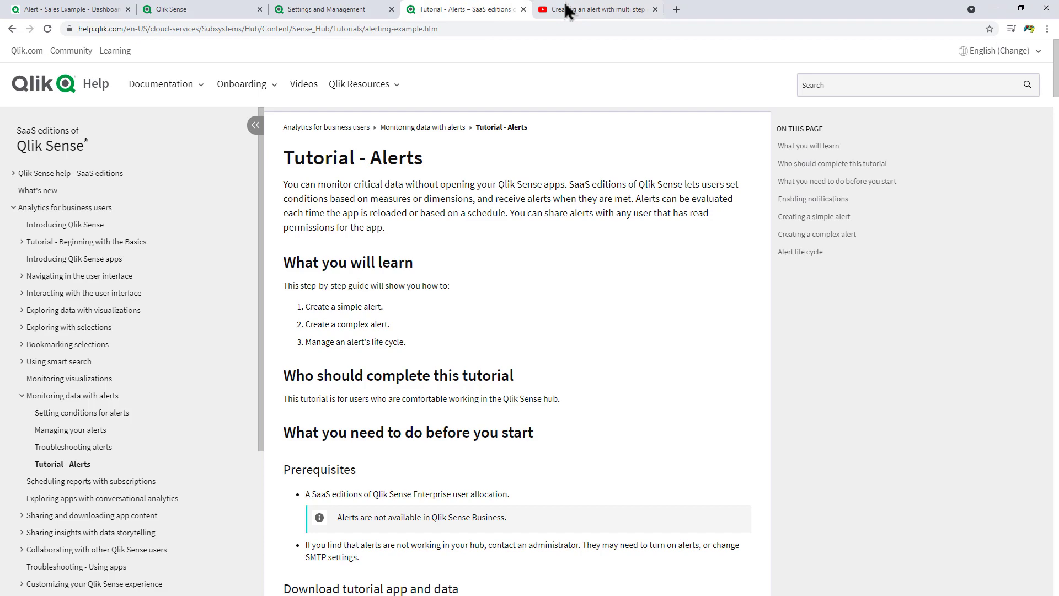
click(595, 9)
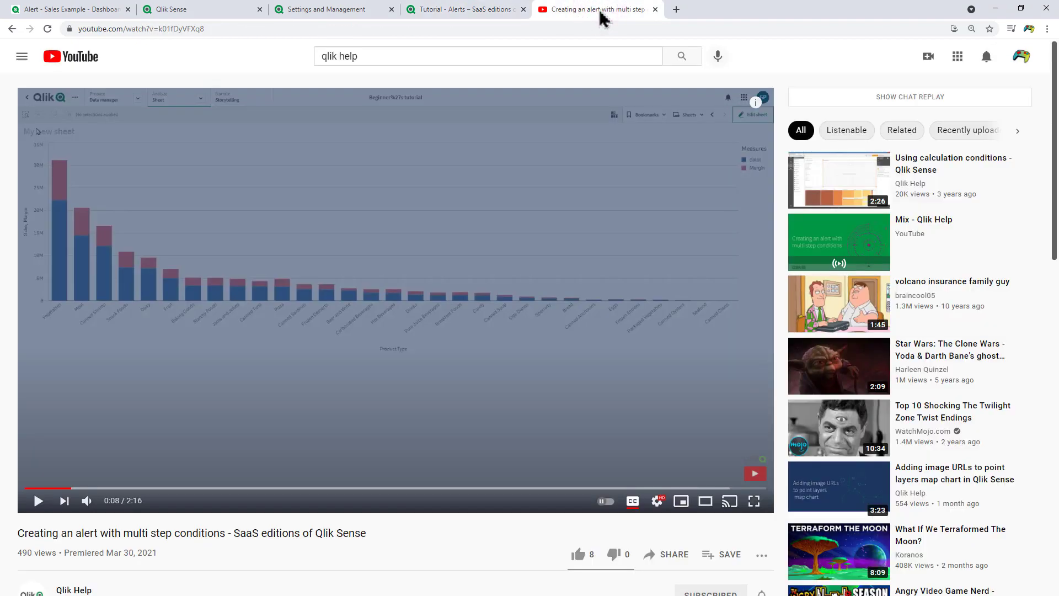
mouse_move(607, 111)
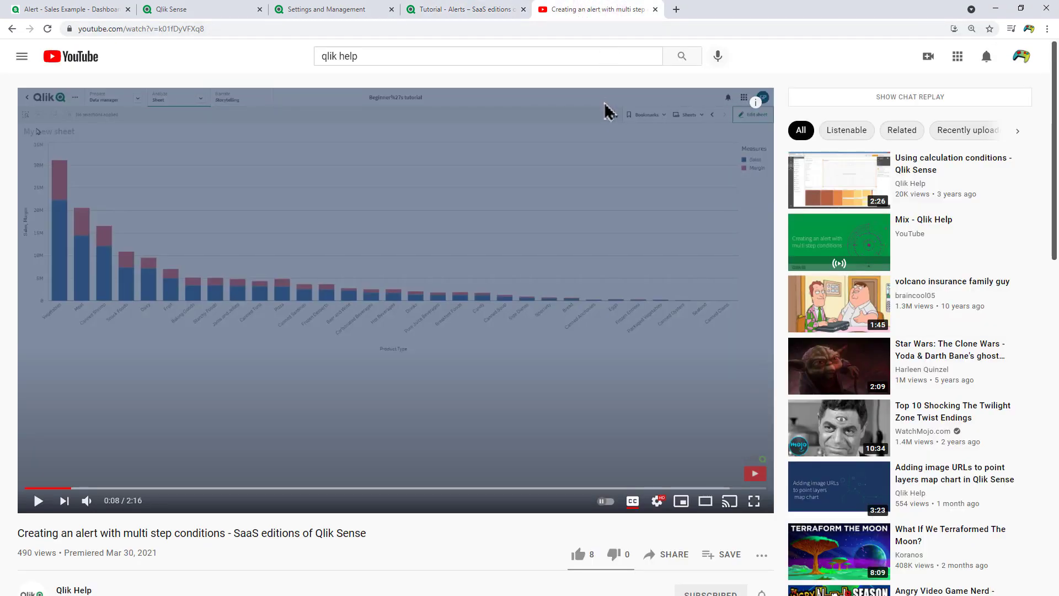
click(68, 9)
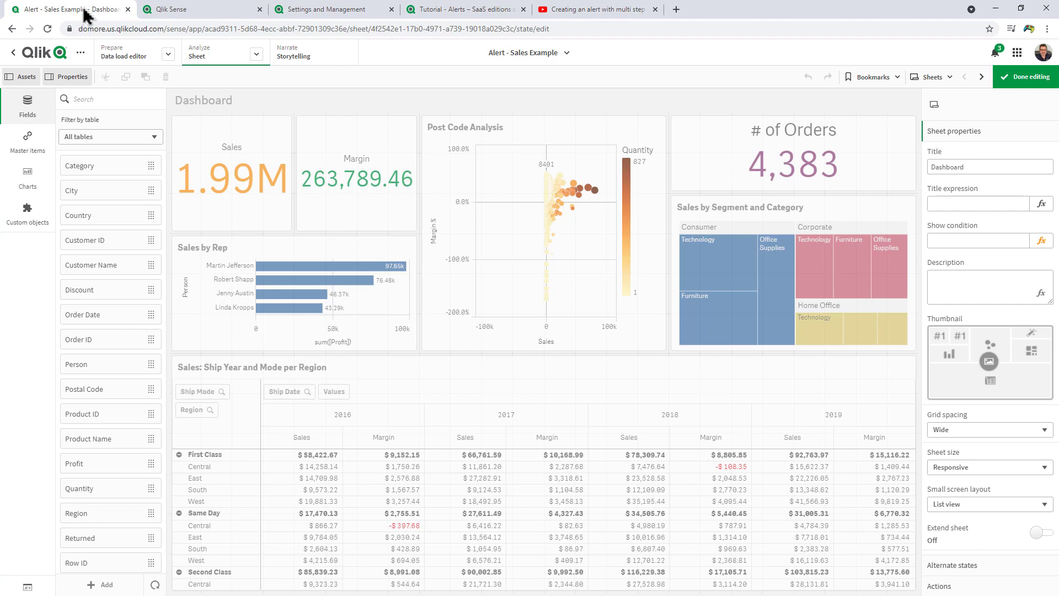
mouse_move(376, 100)
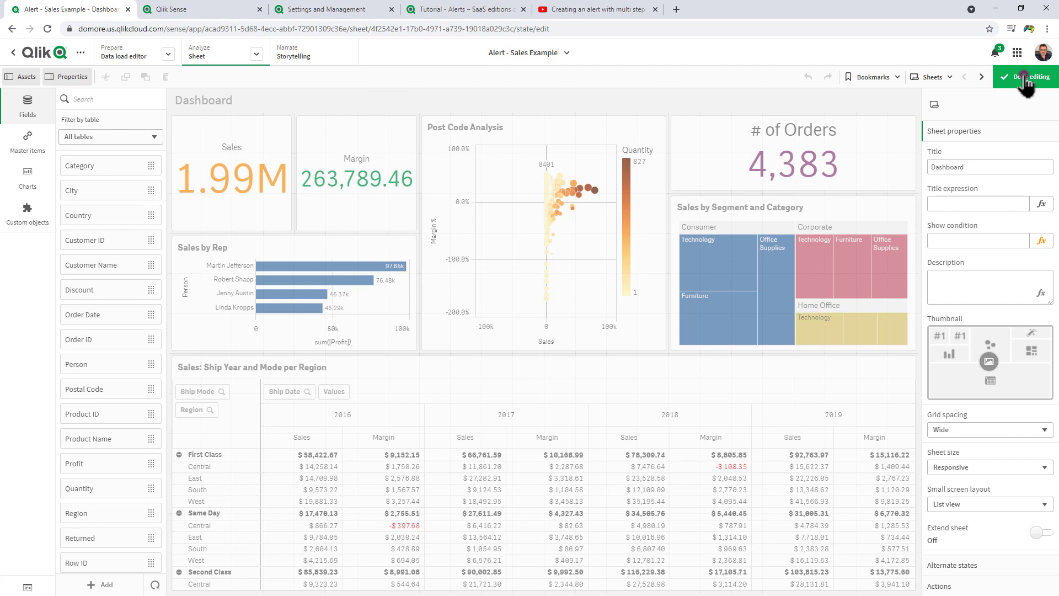
Leave edit mode with Done editing and return to the Dashboard charts
click(1027, 76)
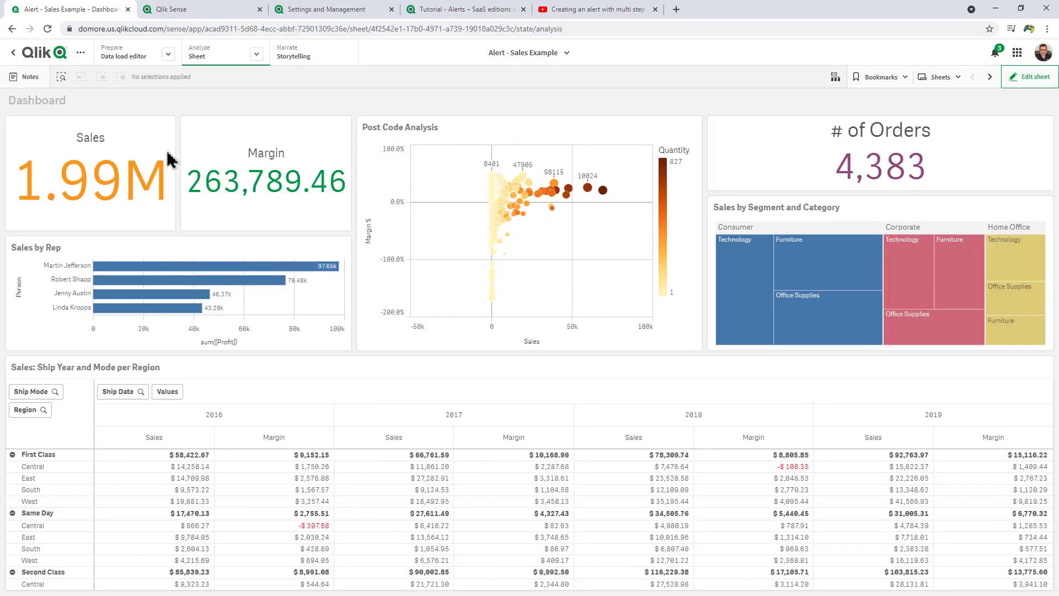
mouse_move(318, 232)
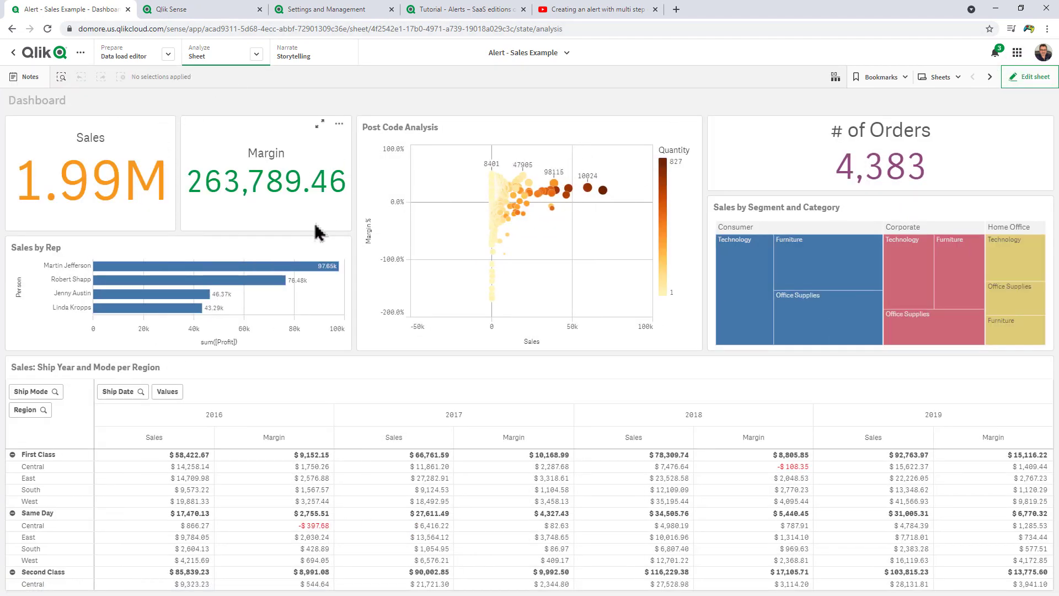
mouse_move(365, 229)
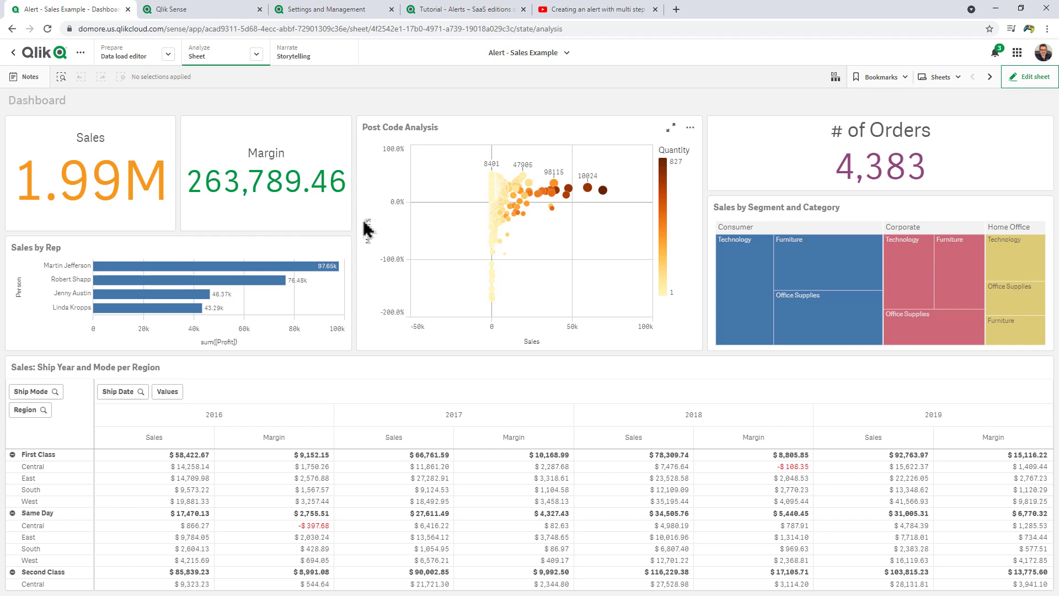
click(690, 127)
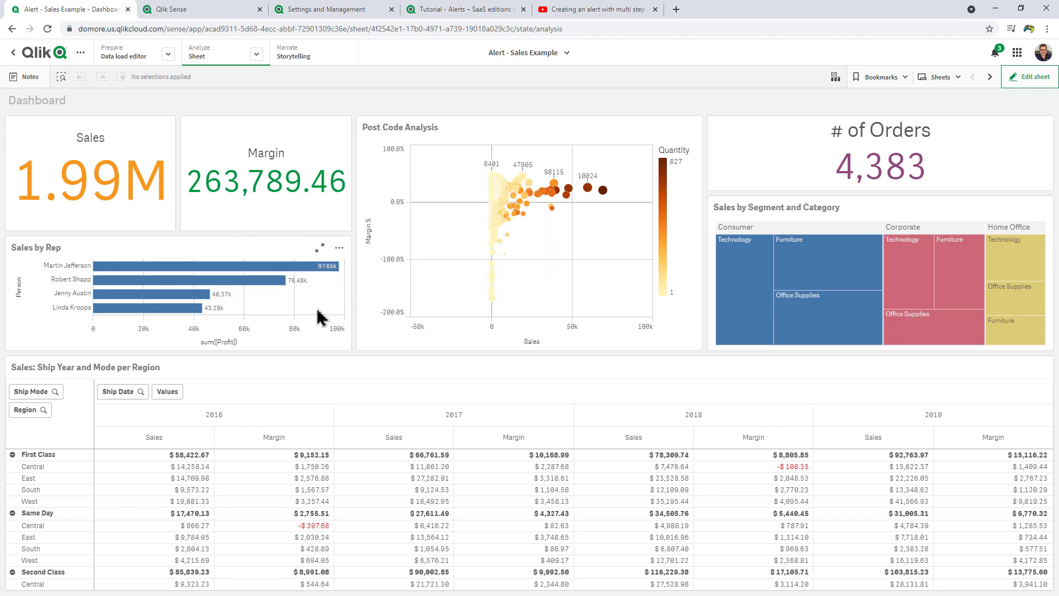
Open the Post Code Analysis chart's Alerts submenu showing Sales Alert over 2M
click(689, 127)
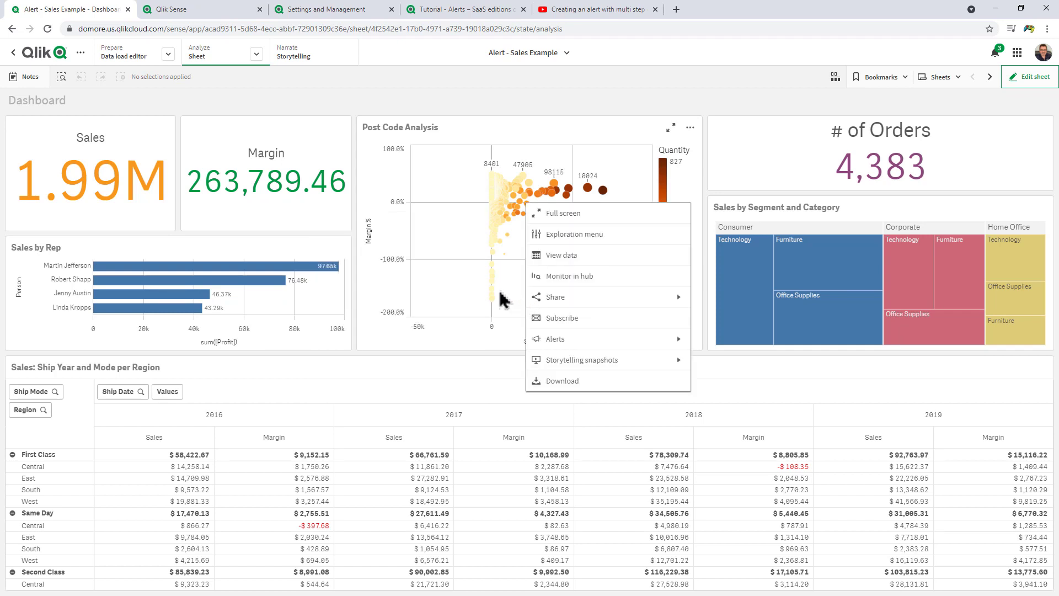
mouse_move(584, 343)
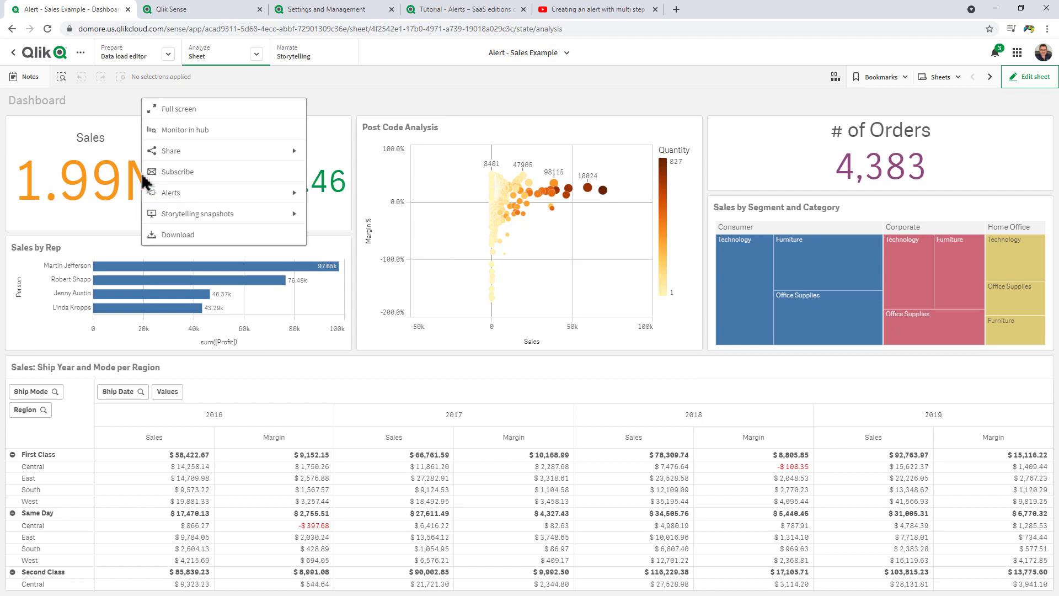
mouse_move(196, 213)
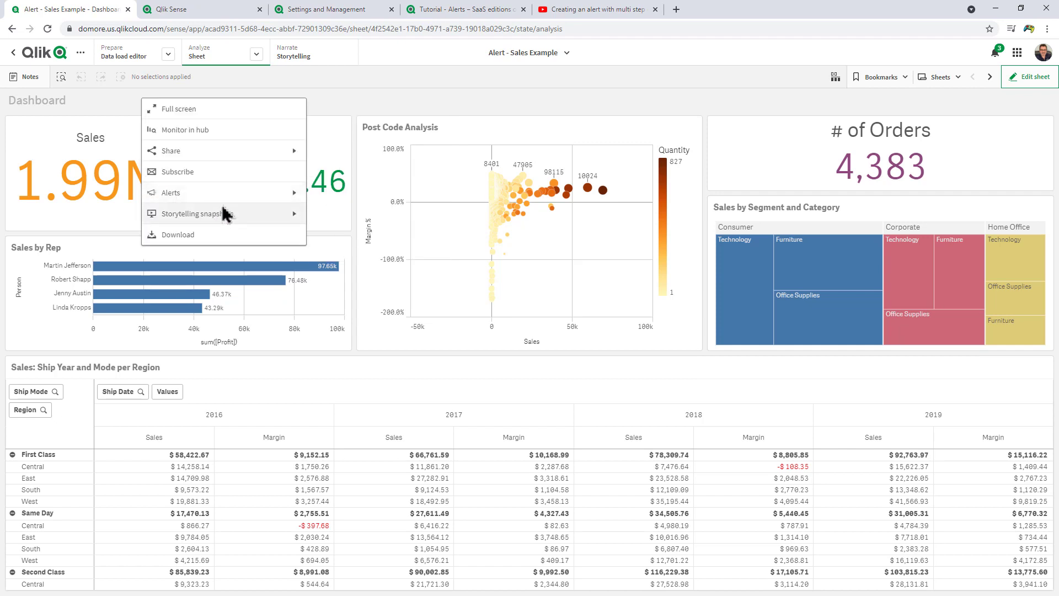
mouse_move(449, 295)
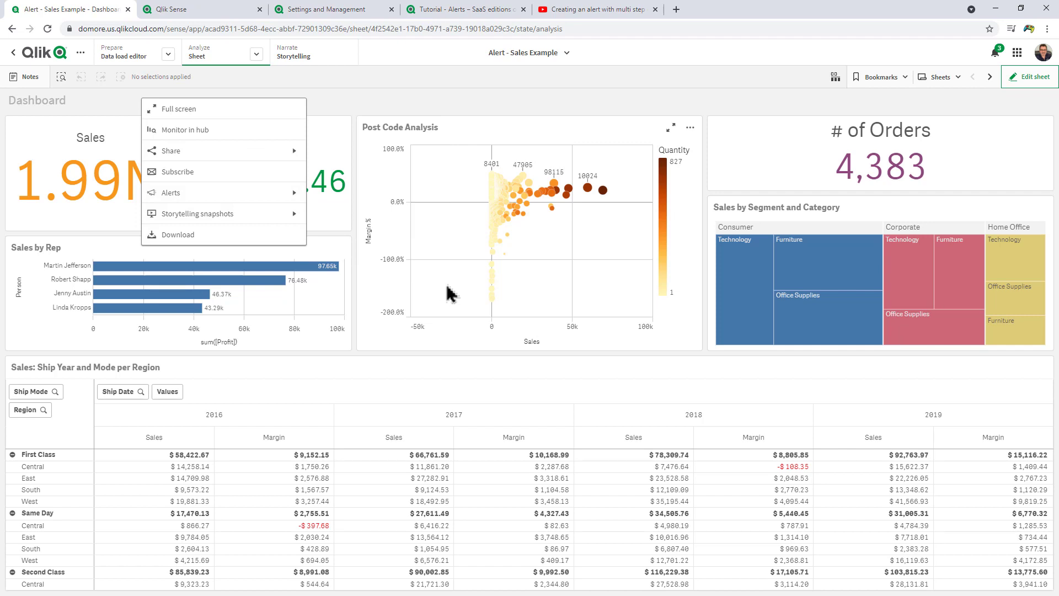
mouse_move(486, 304)
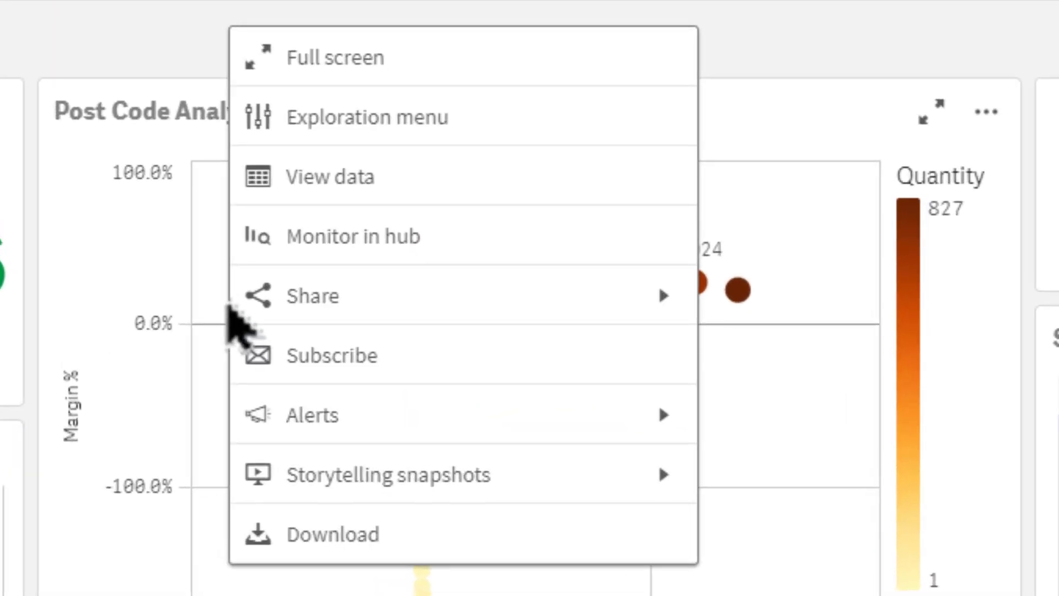
click(311, 415)
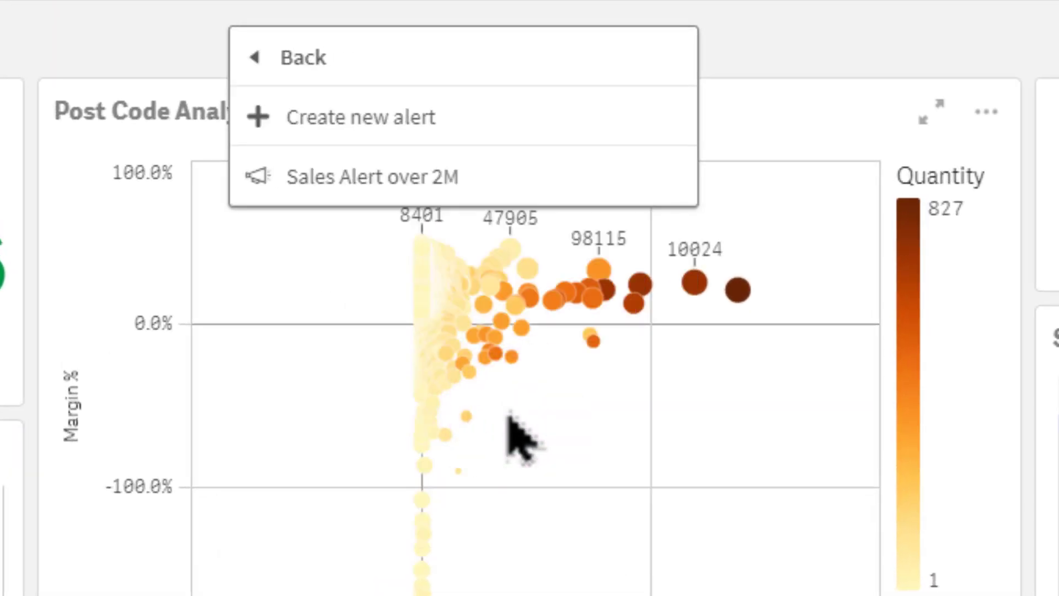
mouse_move(516, 381)
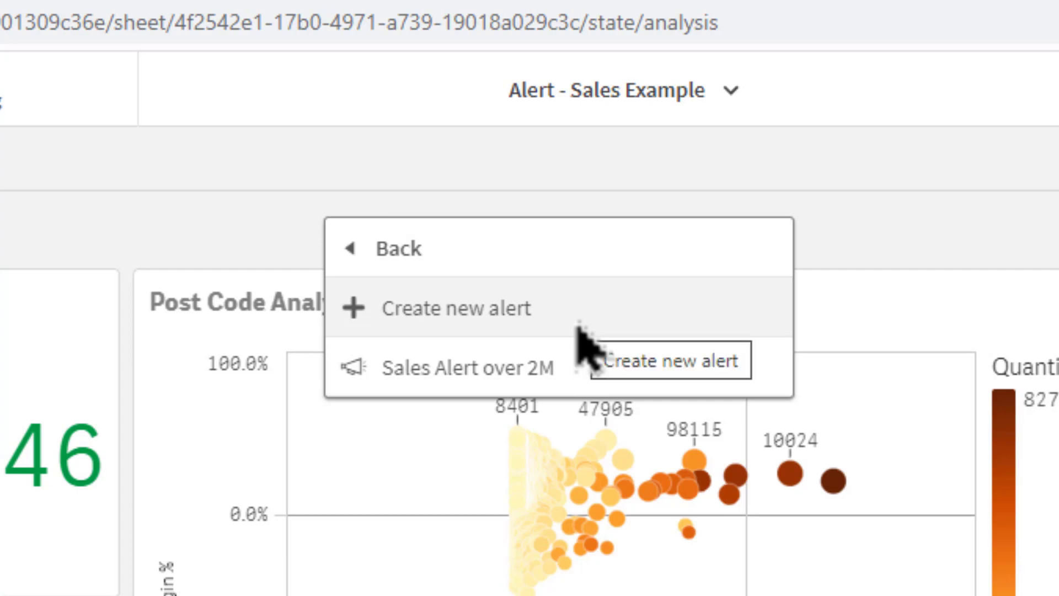
Start a new alert named 'Sales Alert - How To' using the Sales measure
click(455, 309)
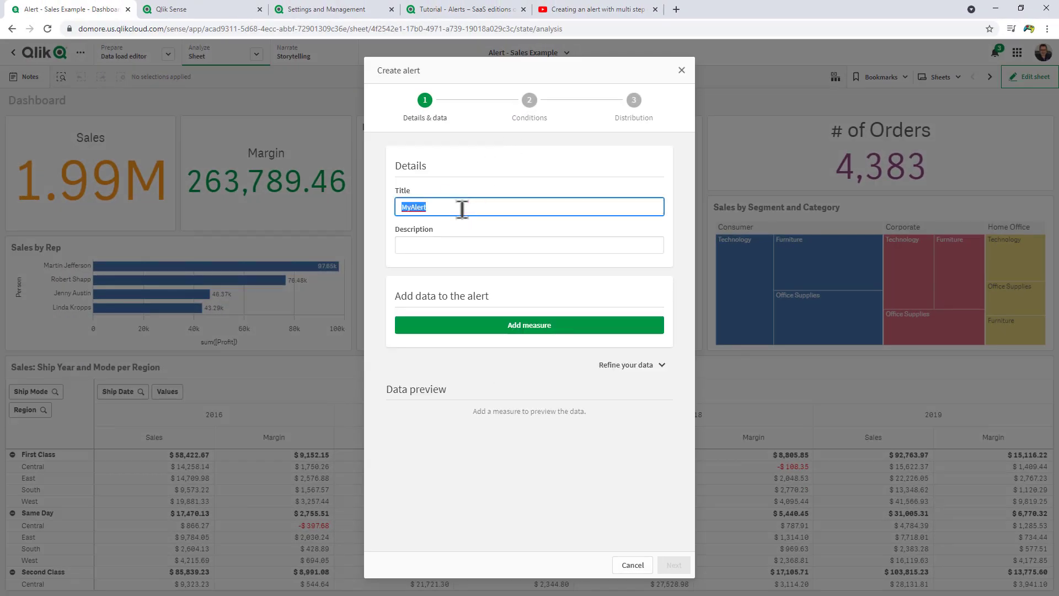
text(Sales Alert)
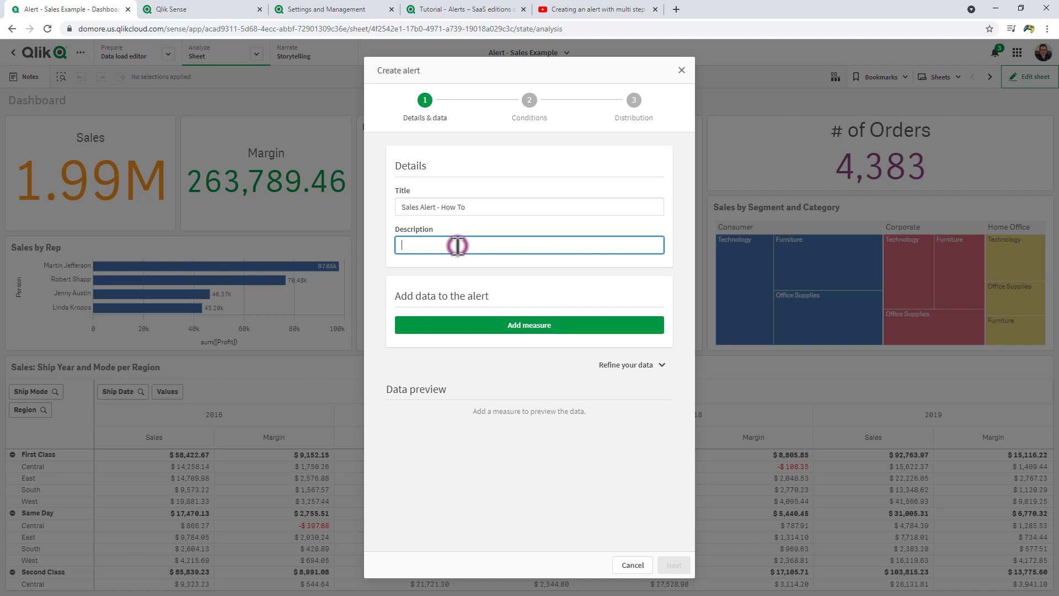
mouse_move(517, 336)
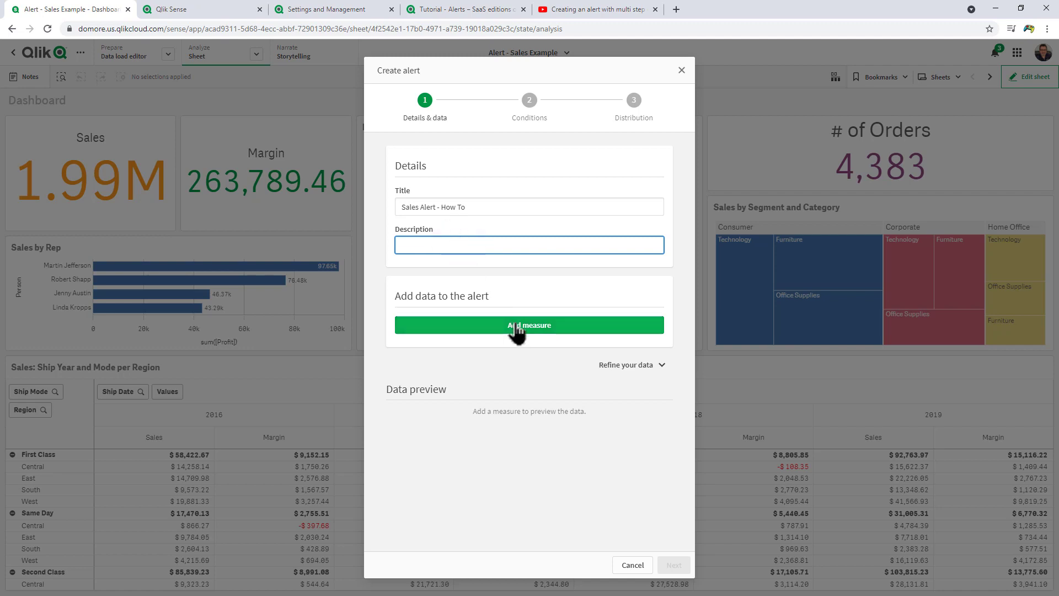
click(529, 325)
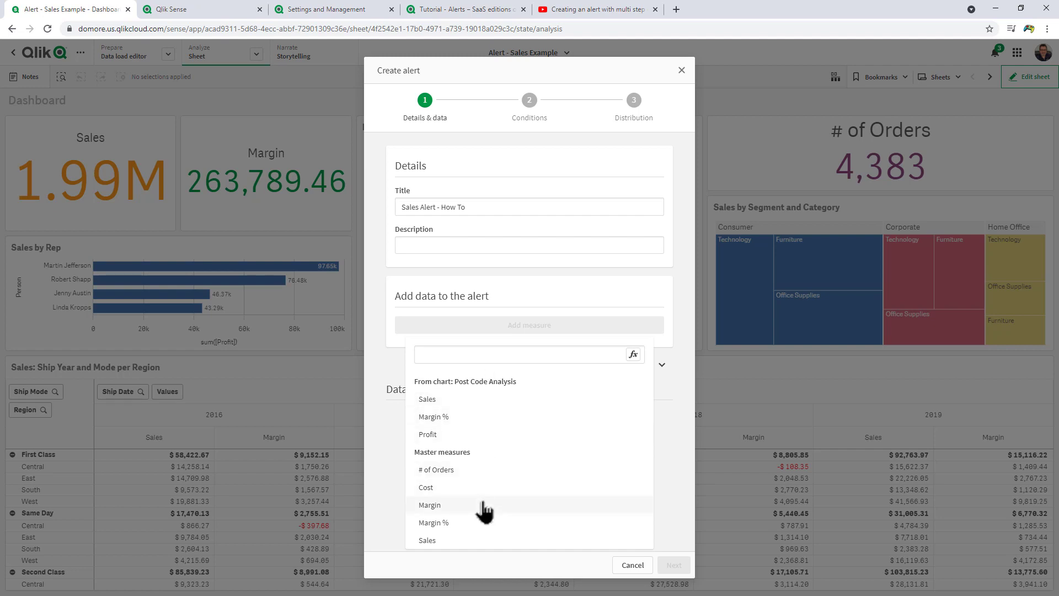
mouse_move(481, 505)
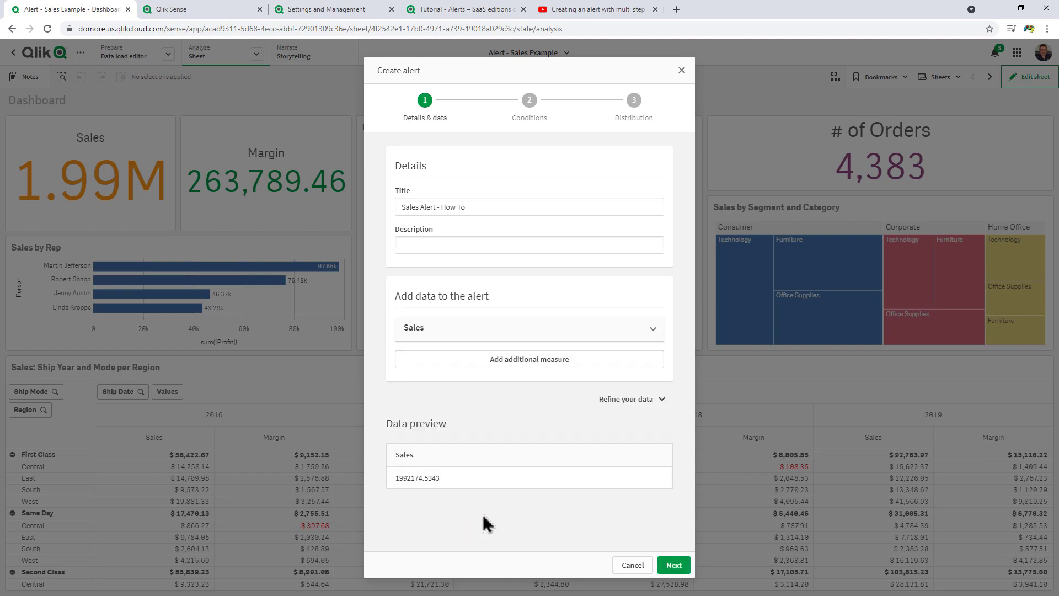
click(631, 398)
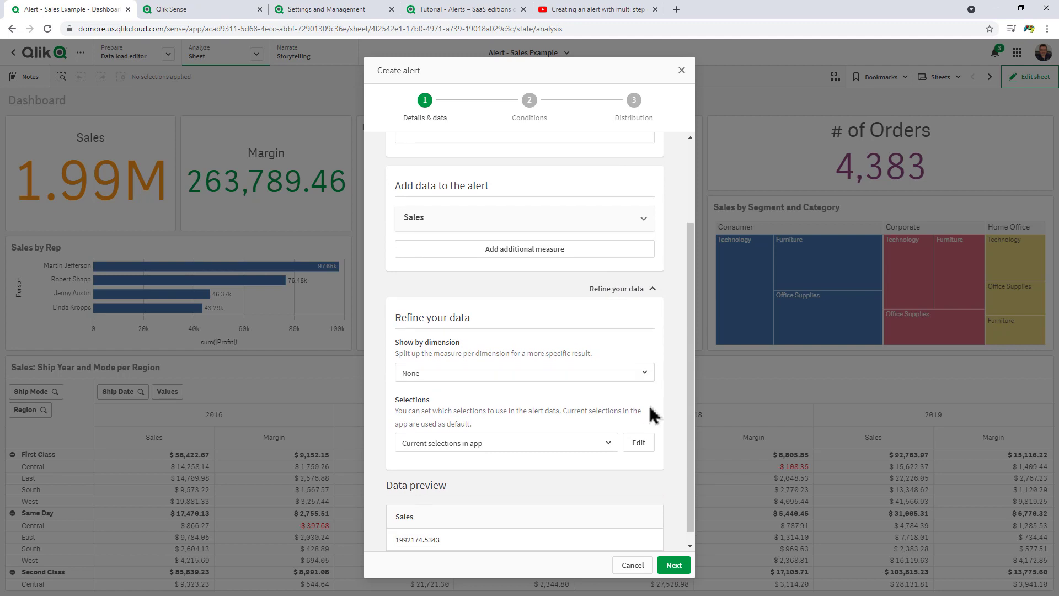
Keep Show by dimension set to None and continue to Conditions
click(524, 373)
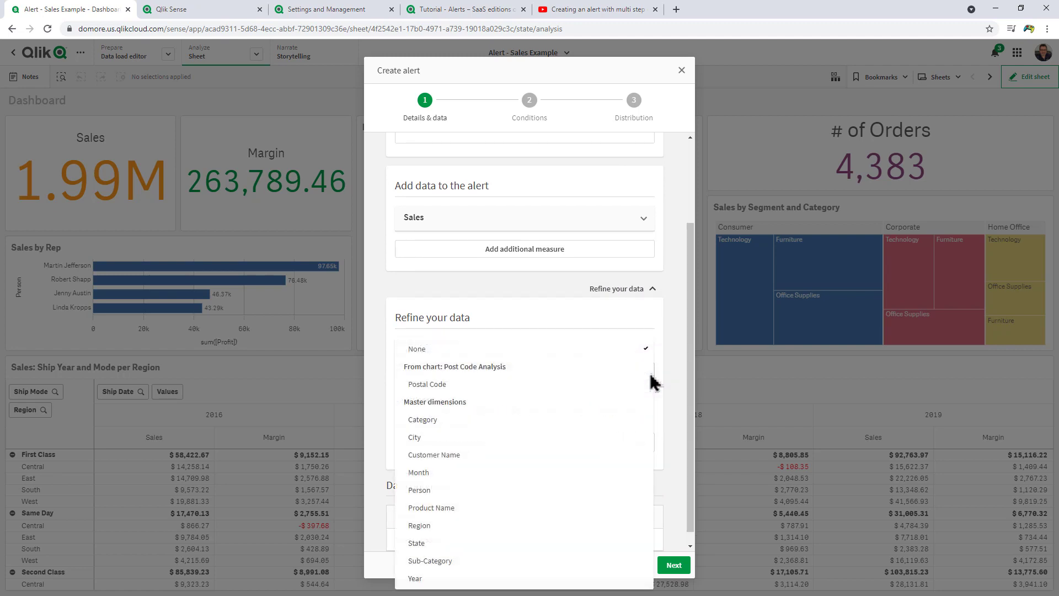
click(415, 349)
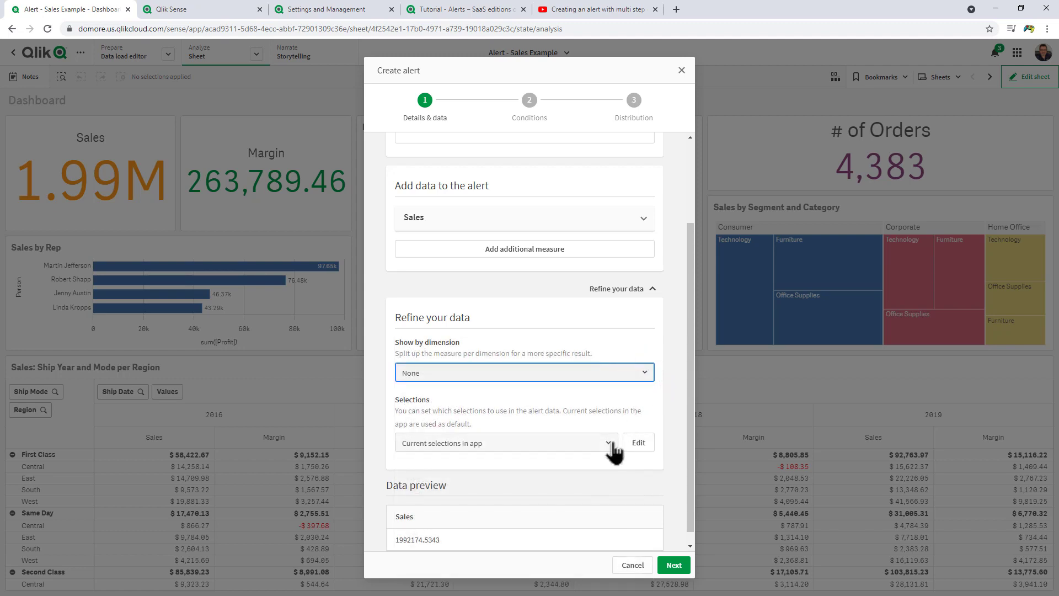
mouse_move(611, 452)
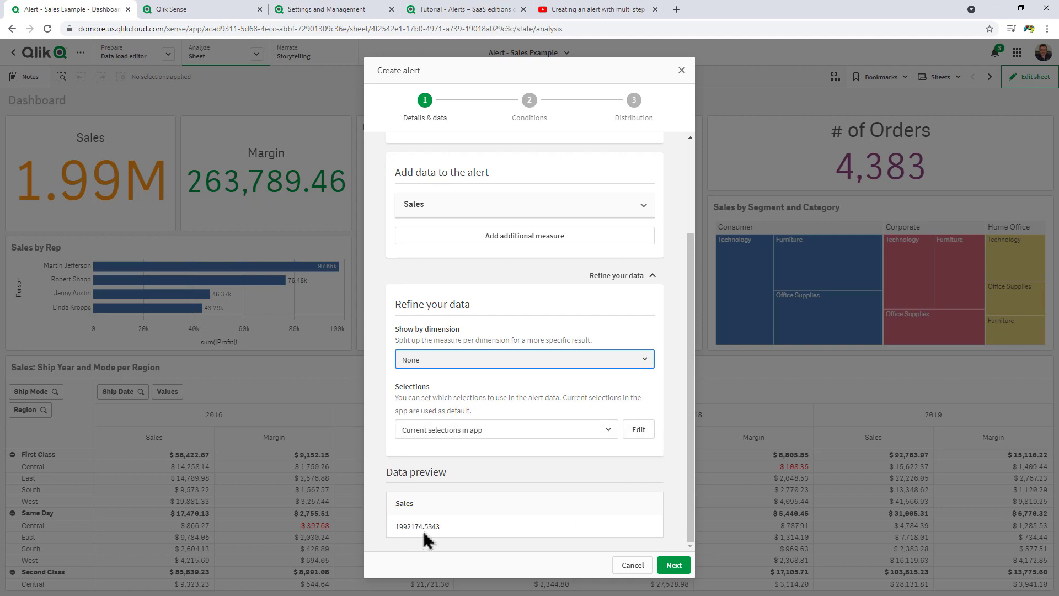
click(673, 564)
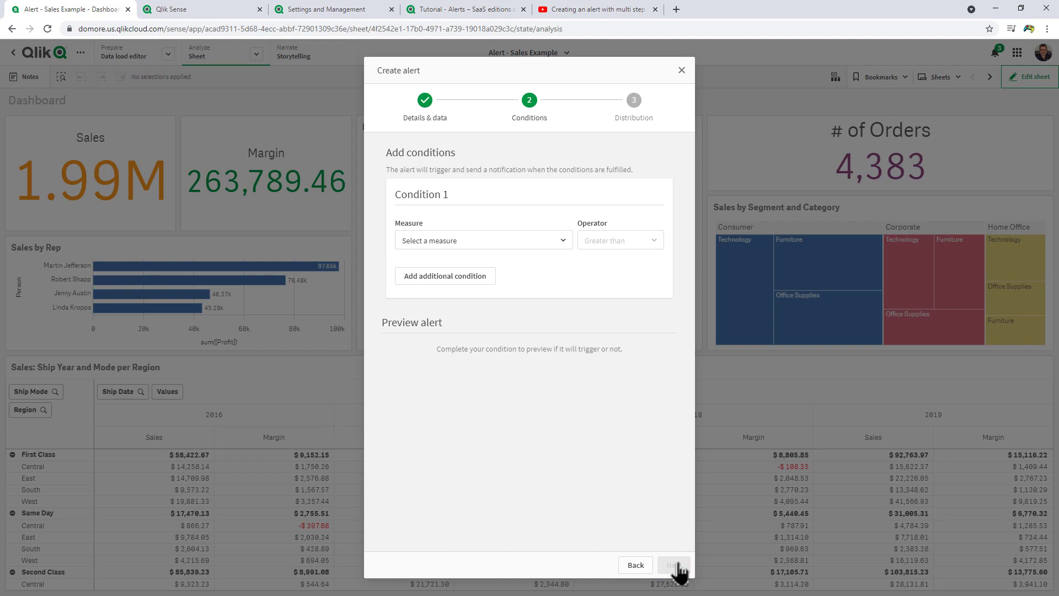
Set the condition to Sales greater than 2000000
click(482, 240)
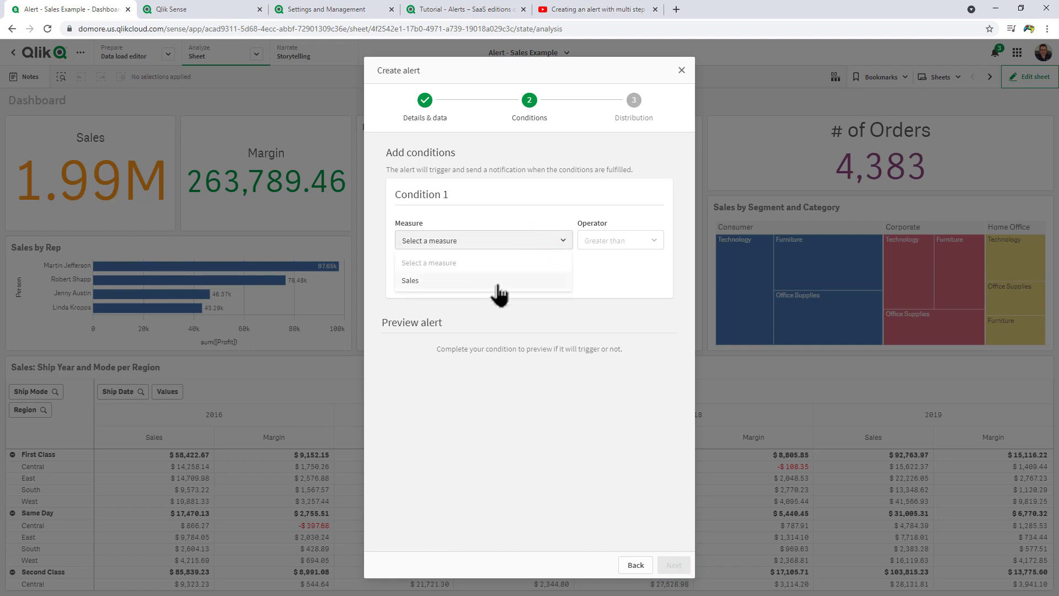
click(410, 281)
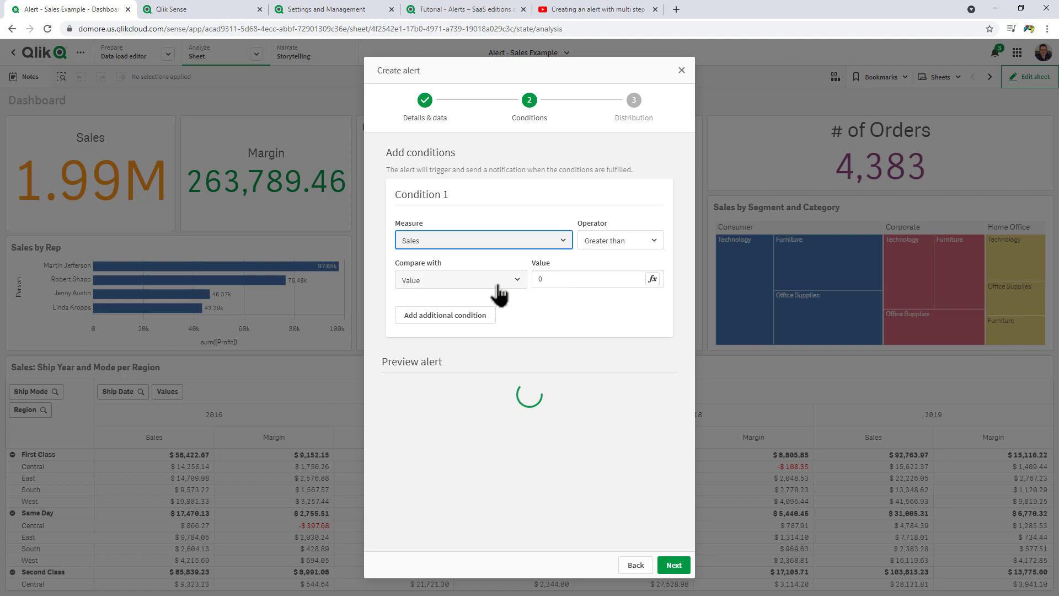
click(618, 240)
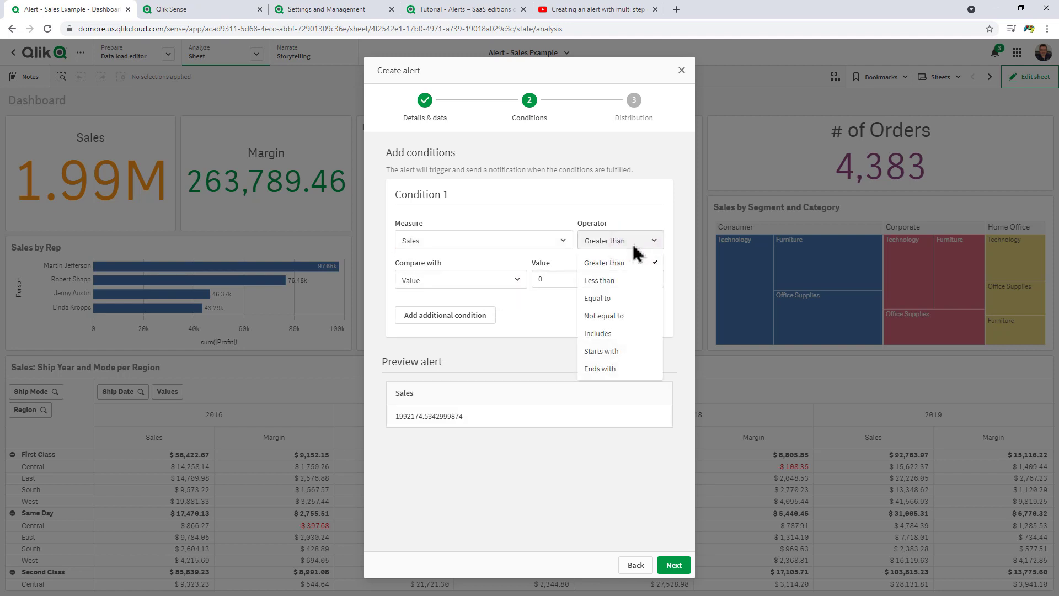
click(508, 280)
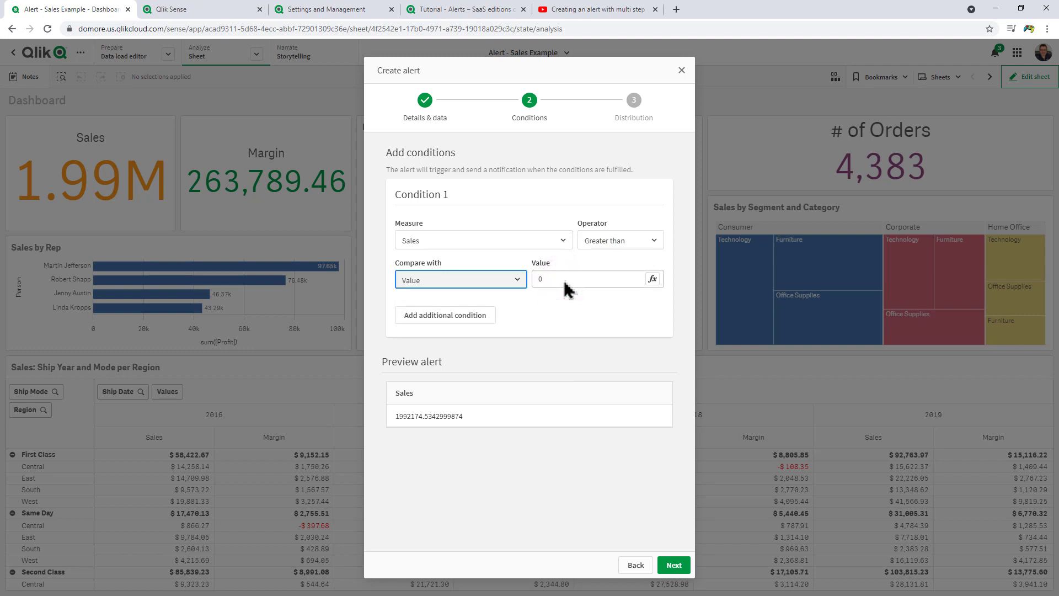
text(2)
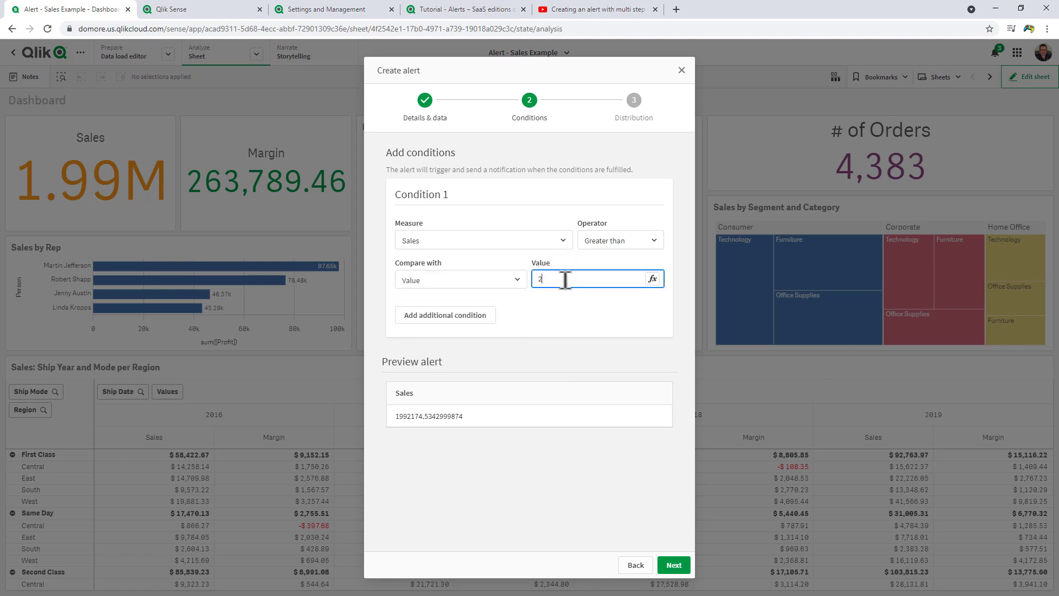
text(000000)
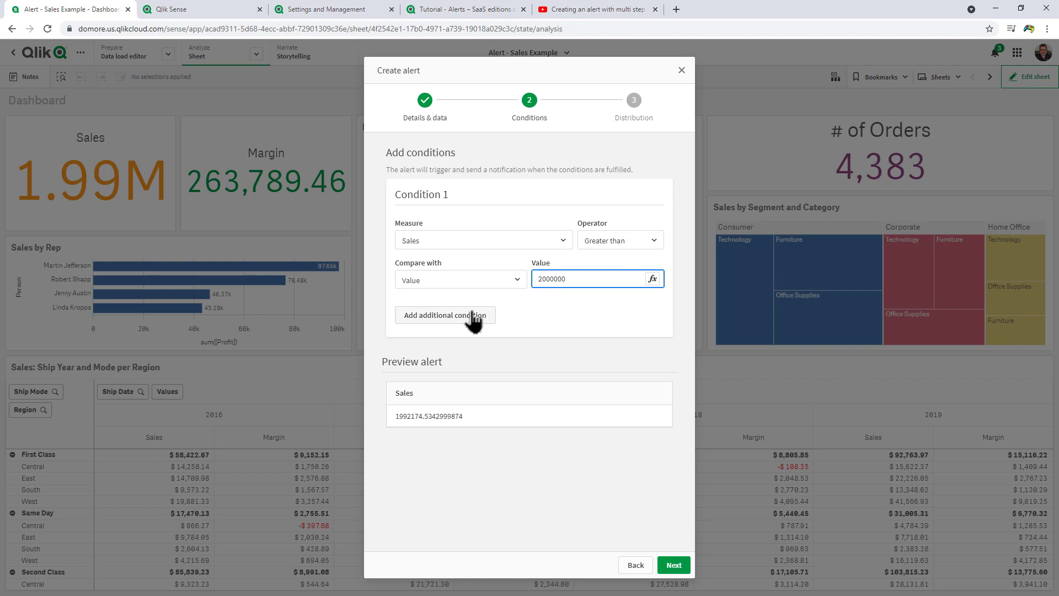
Add and delete a second condition, then continue to distribution settings
click(445, 315)
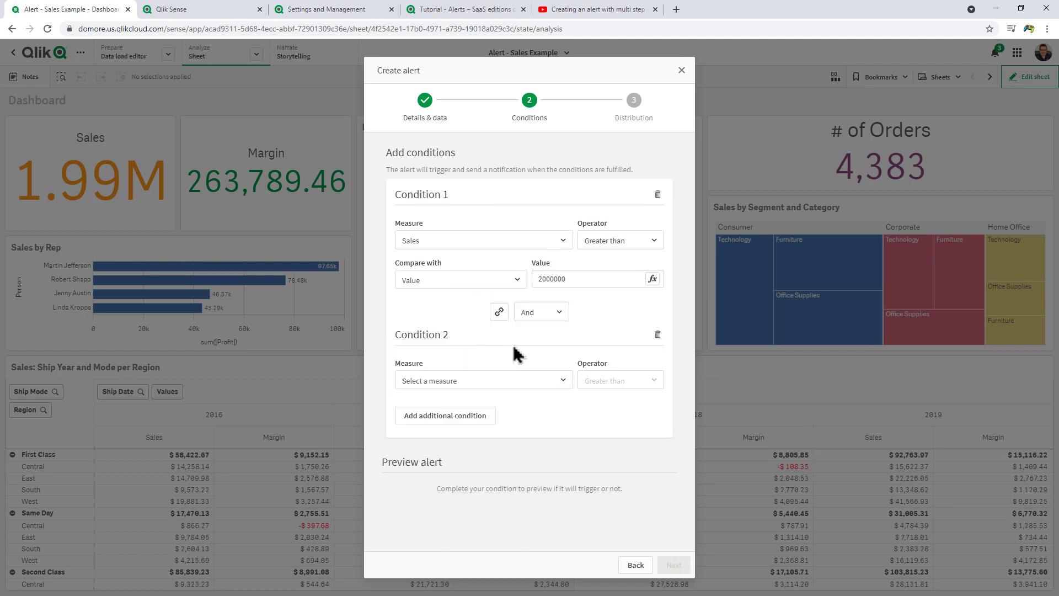
click(656, 333)
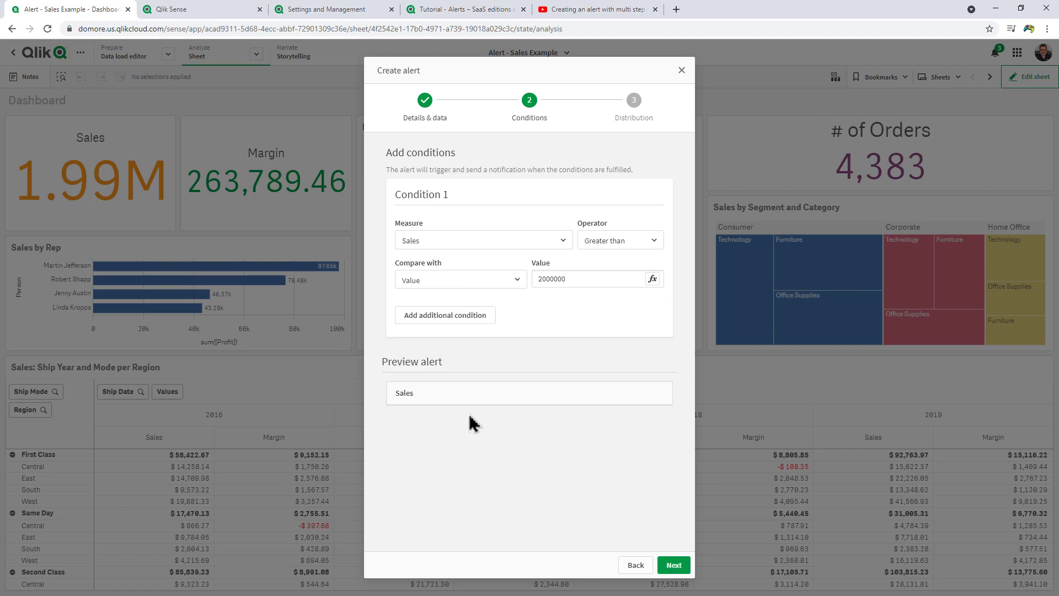
mouse_move(440, 422)
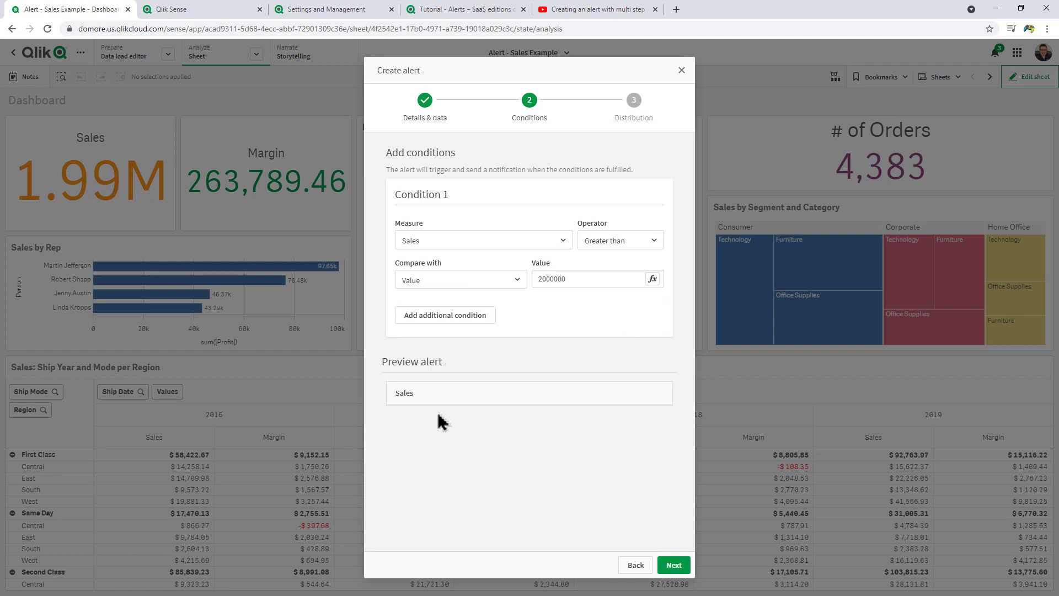
mouse_move(503, 418)
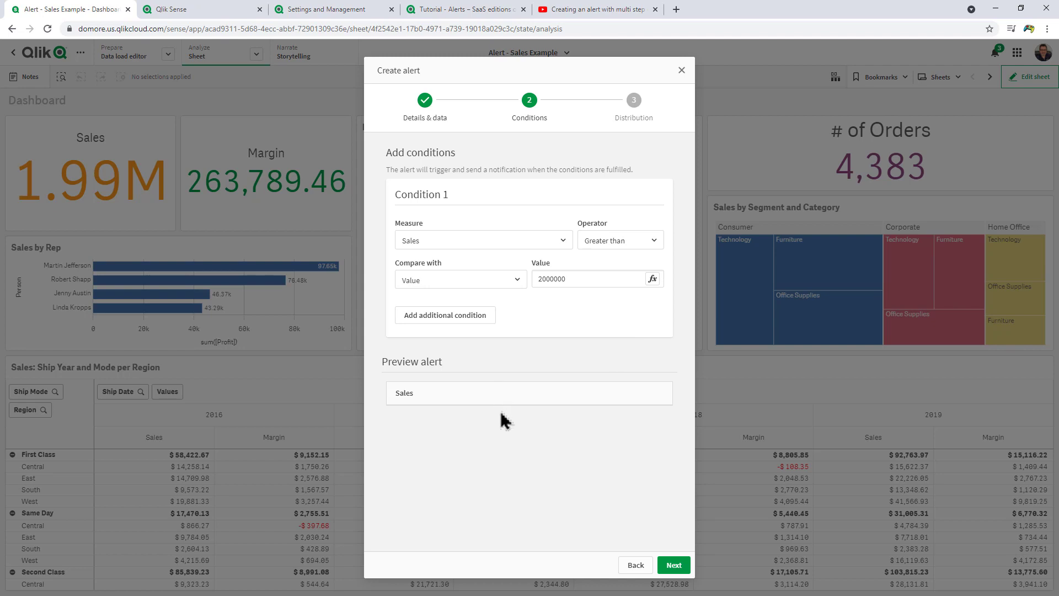
click(672, 565)
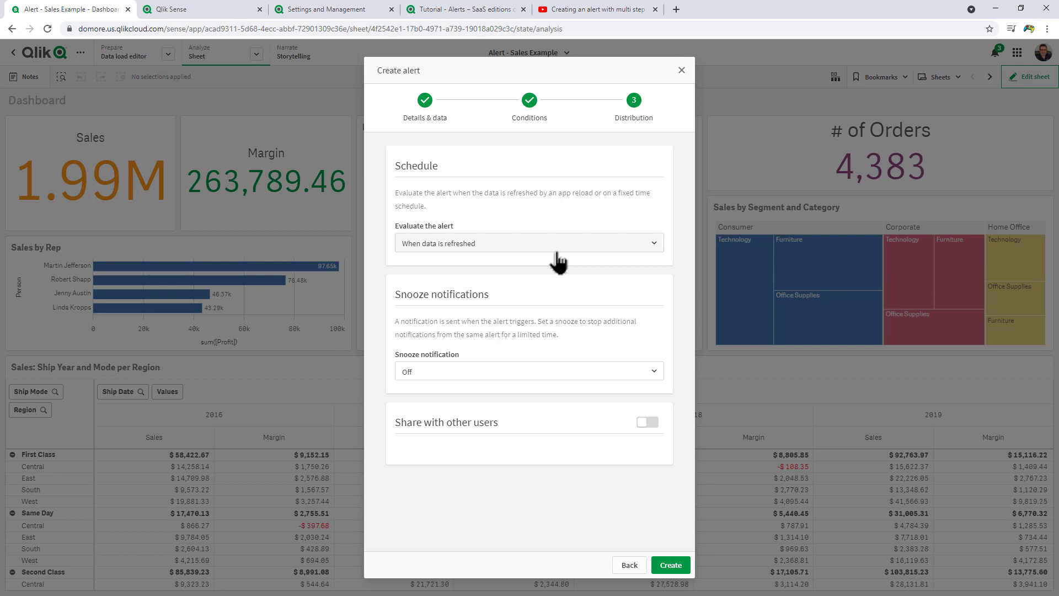
Evaluate the alert when data is refreshed, with notification snooze Off
click(529, 243)
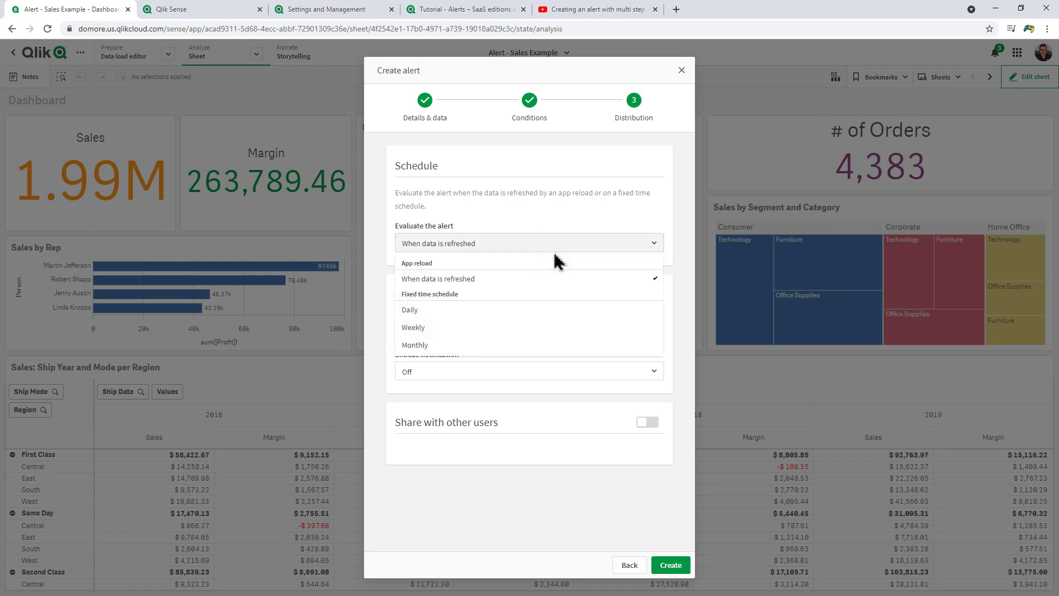
mouse_move(533, 321)
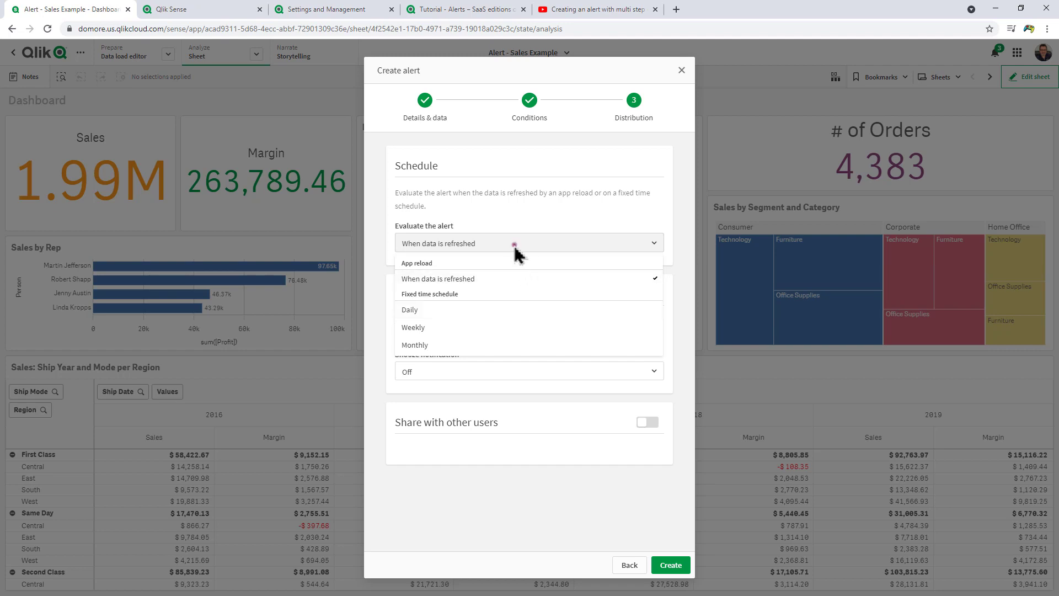
click(437, 278)
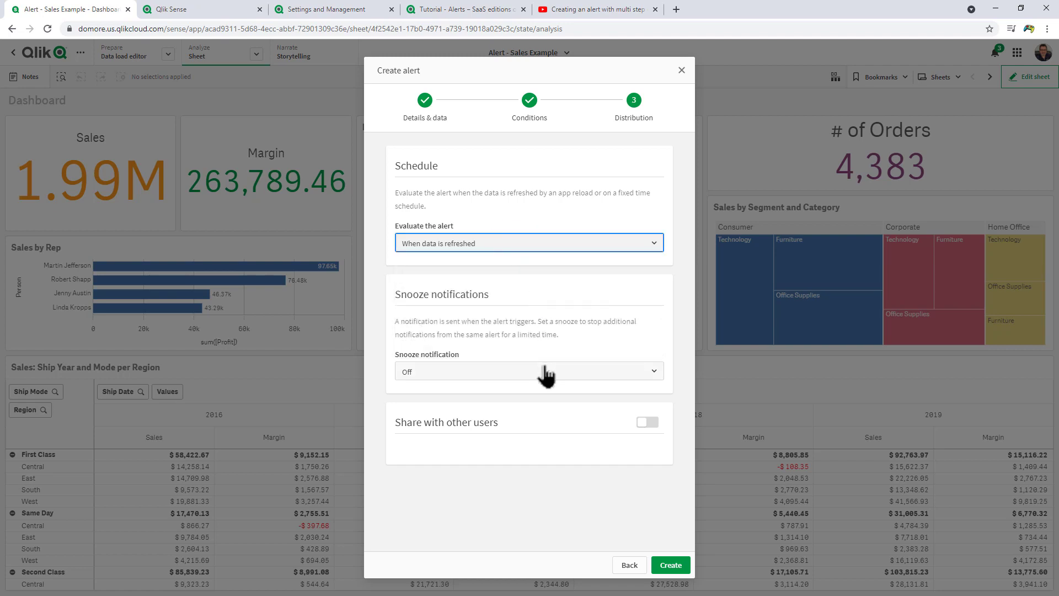
click(529, 370)
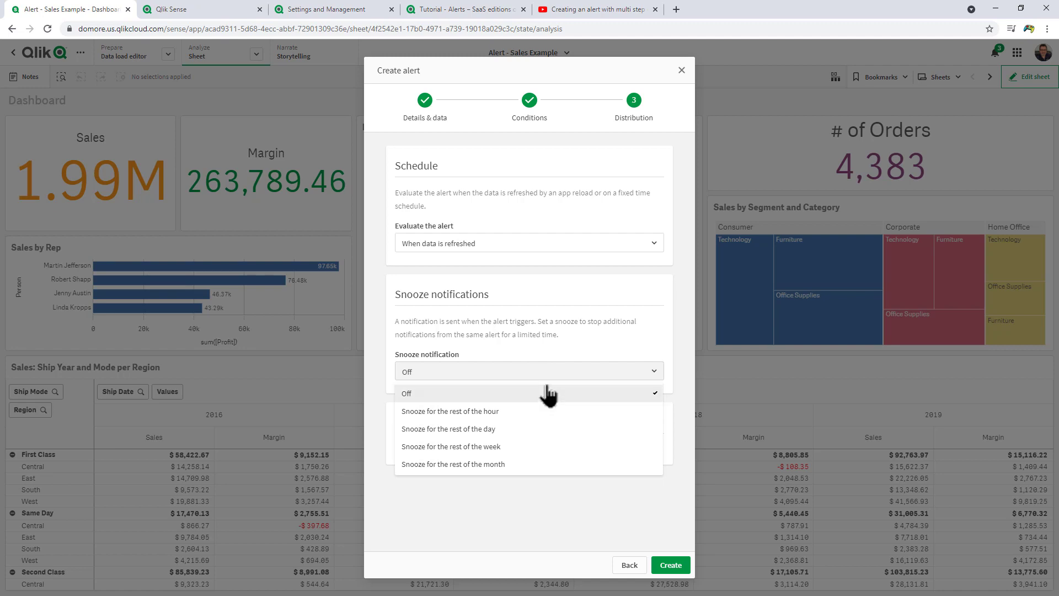
mouse_move(550, 431)
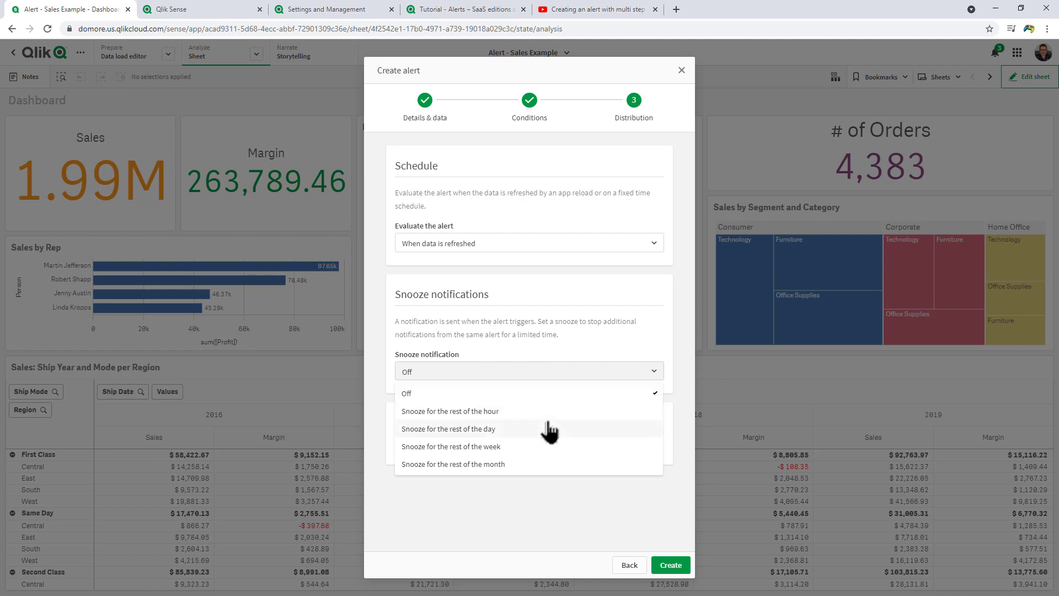
click(404, 393)
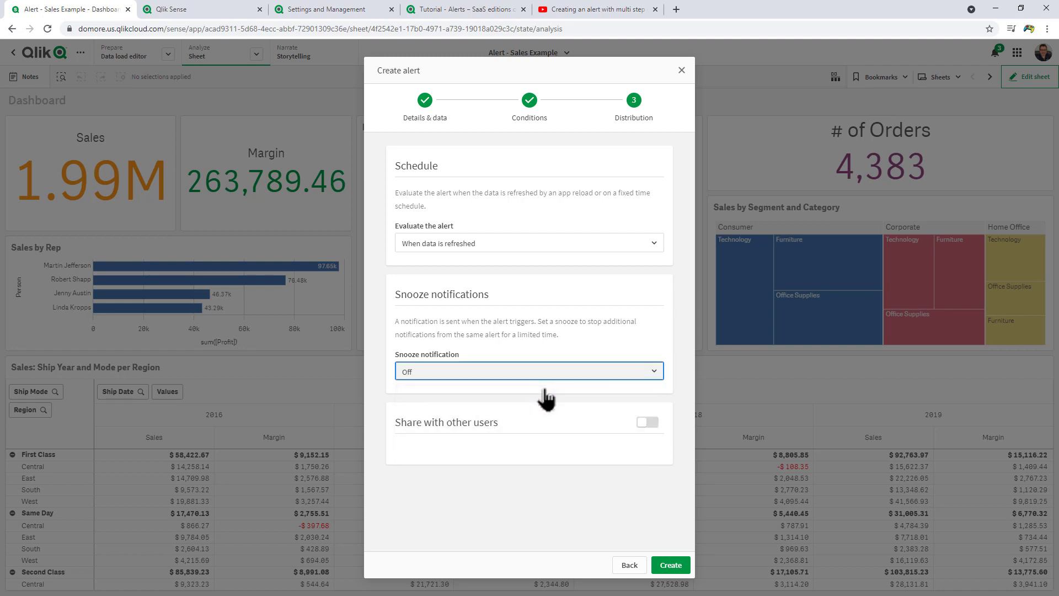
Enable sharing with other users and create the alert
click(646, 421)
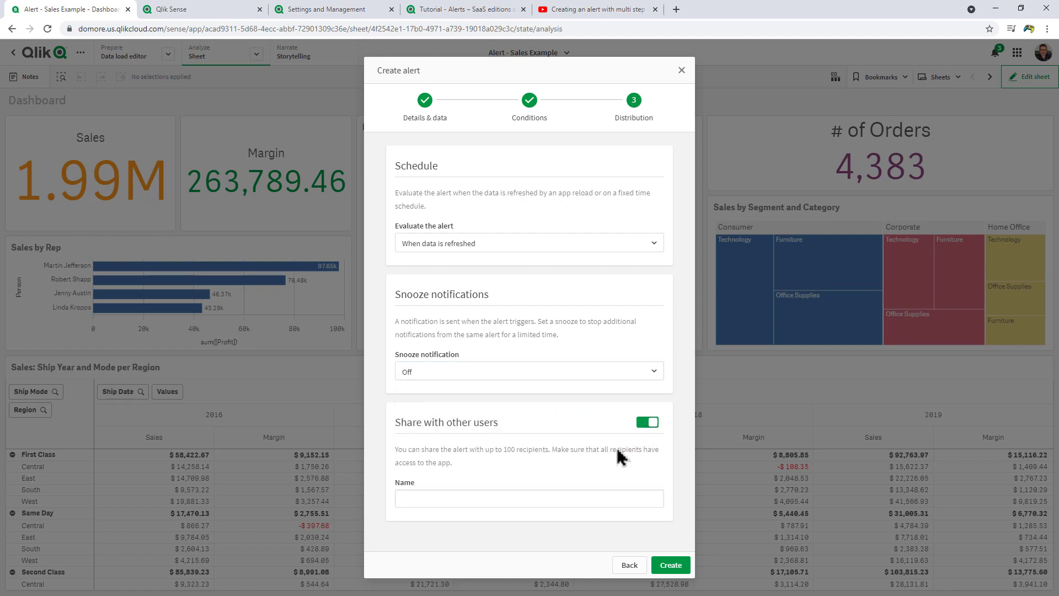
click(529, 498)
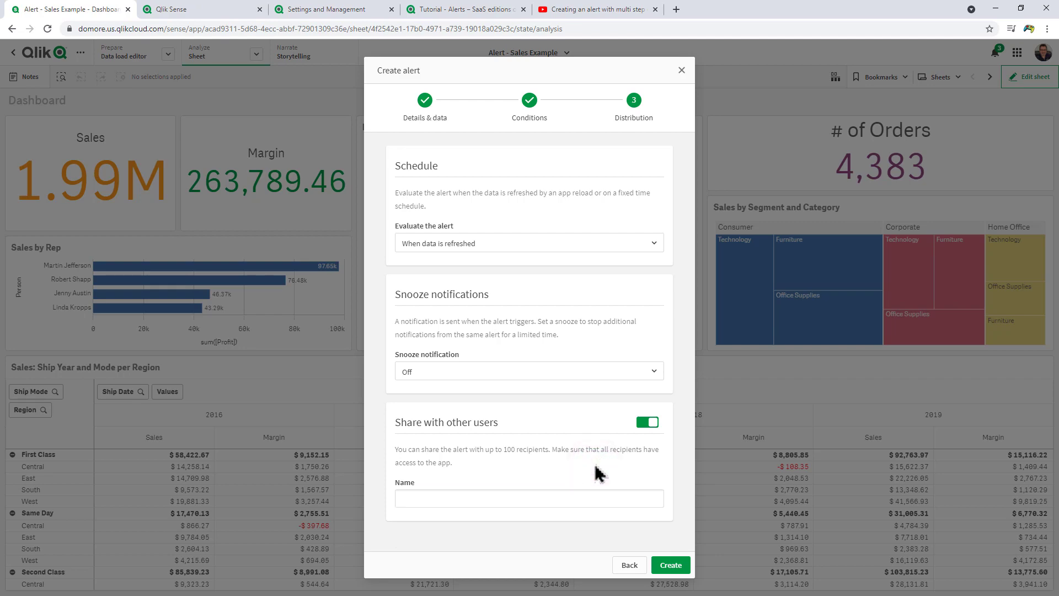
click(670, 565)
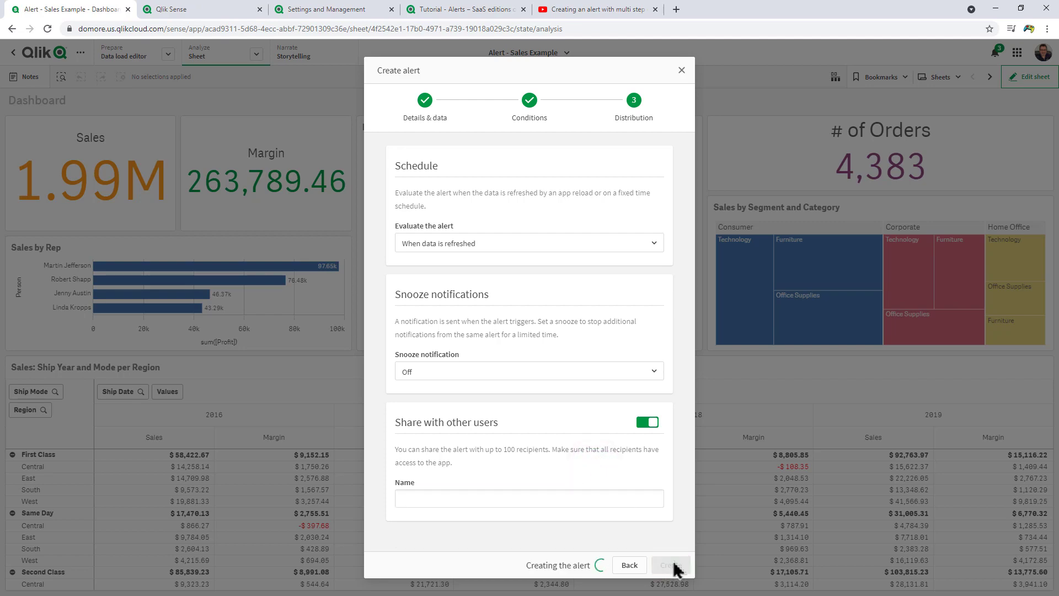
click(669, 564)
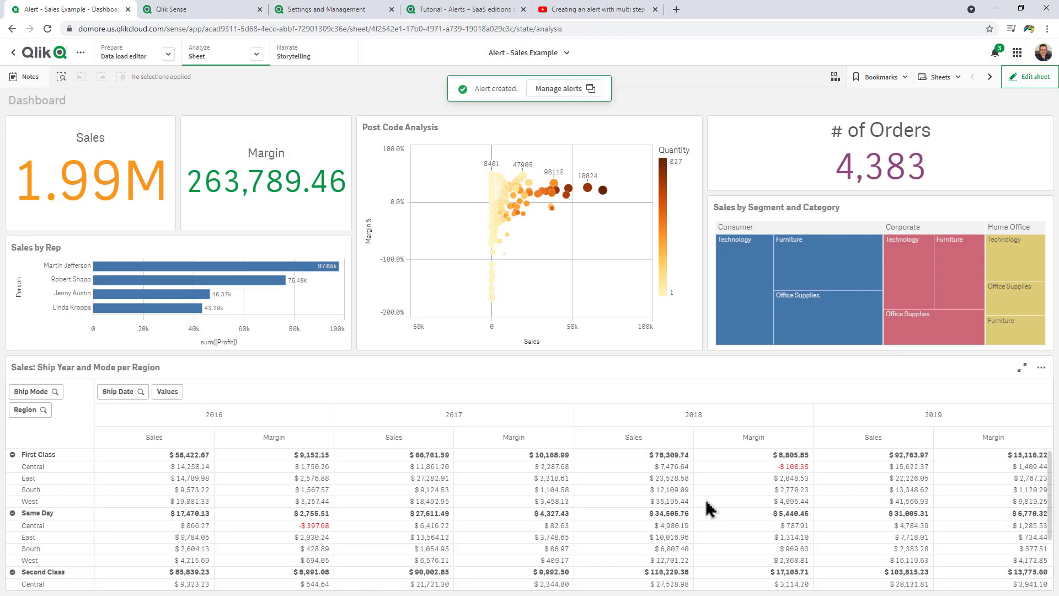
mouse_move(659, 406)
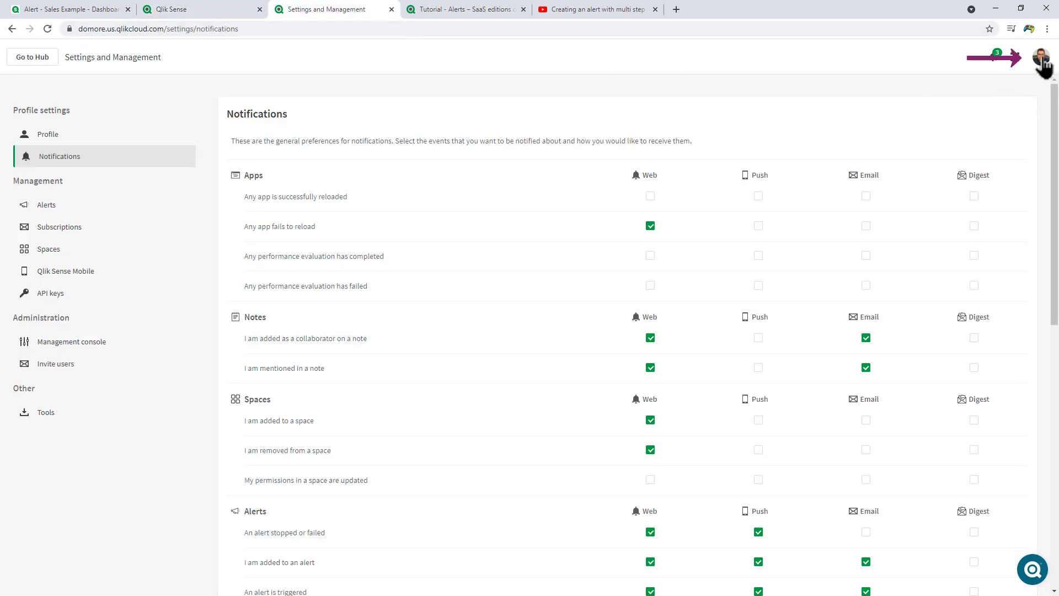
Review alert notifications via web, push and email in Settings, then return to the app
click(1042, 56)
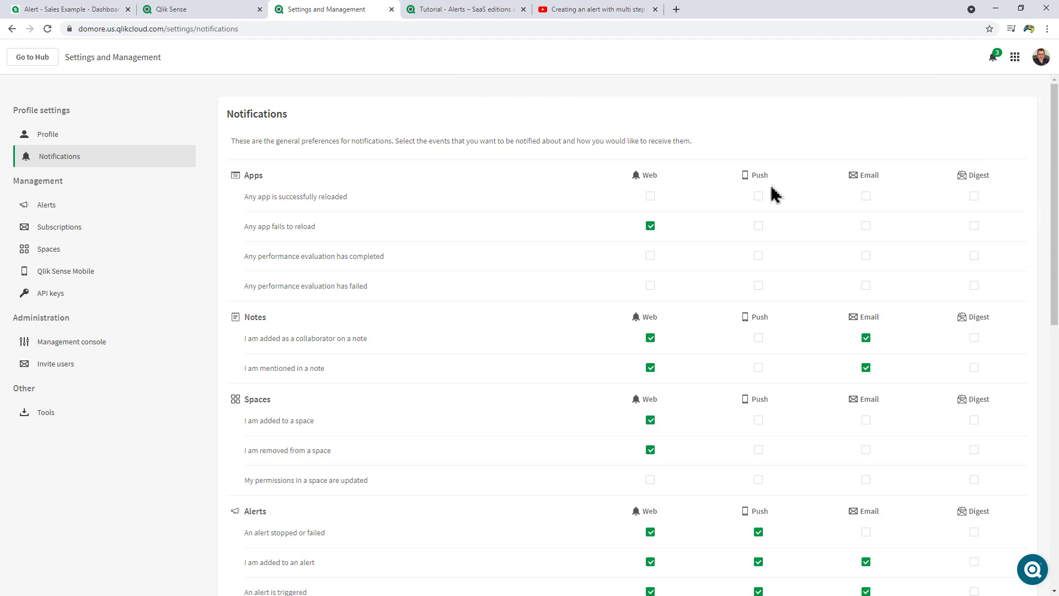
scroll(down, 3)
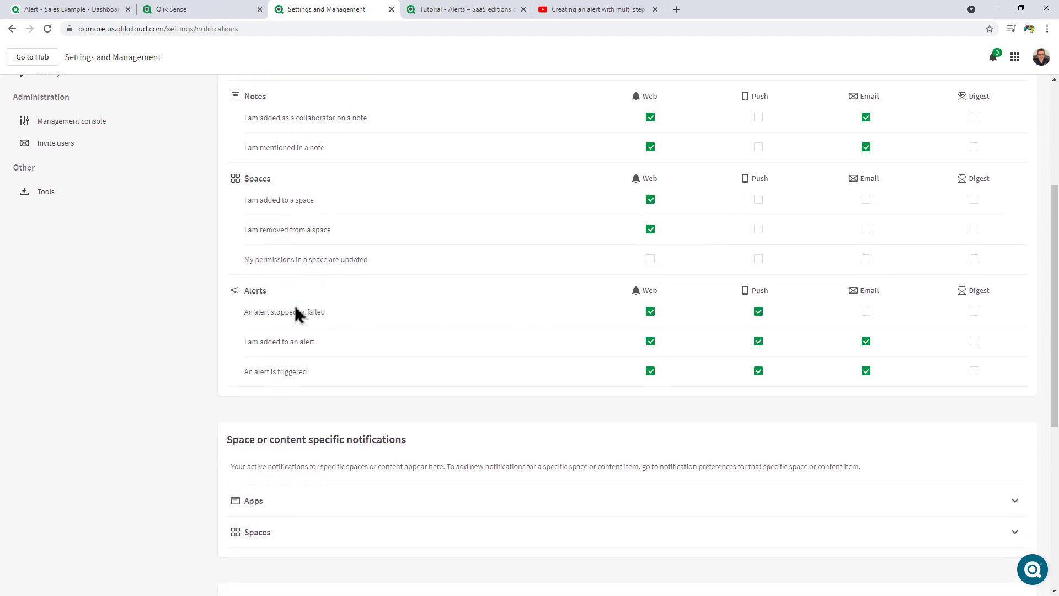
mouse_move(638, 381)
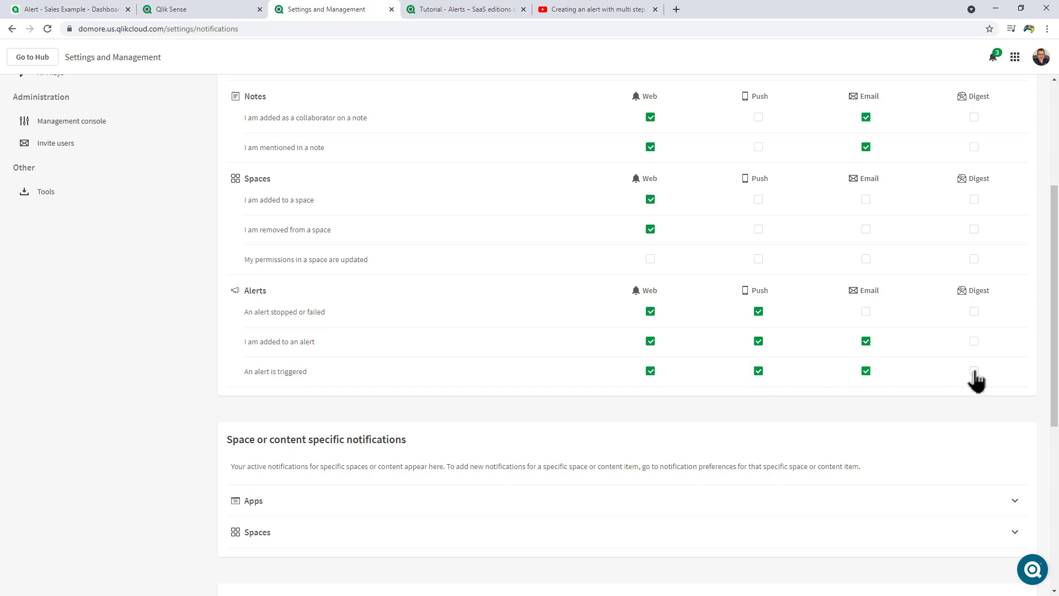
click(974, 371)
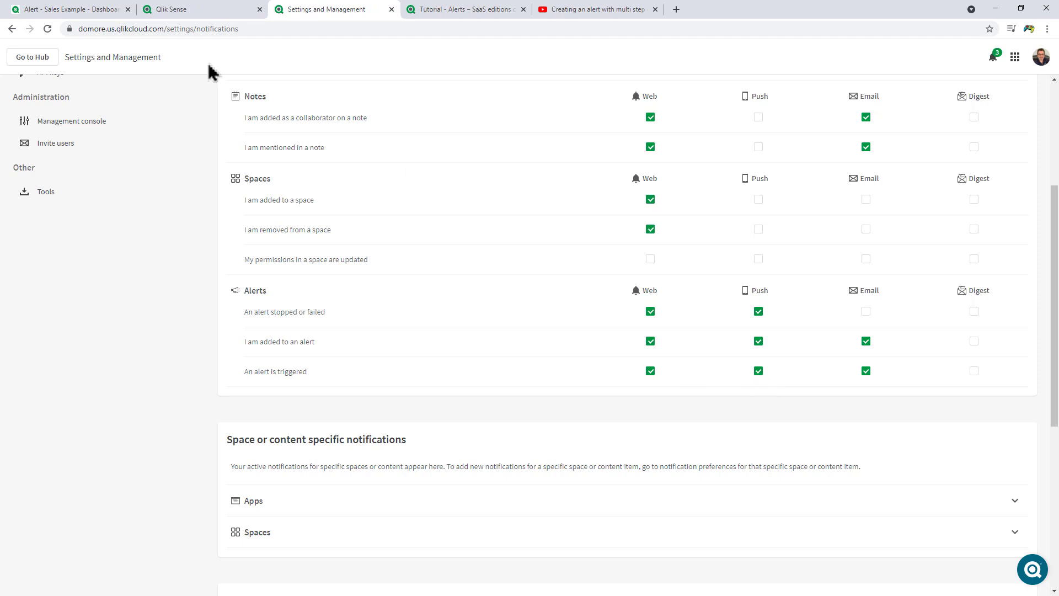
click(67, 9)
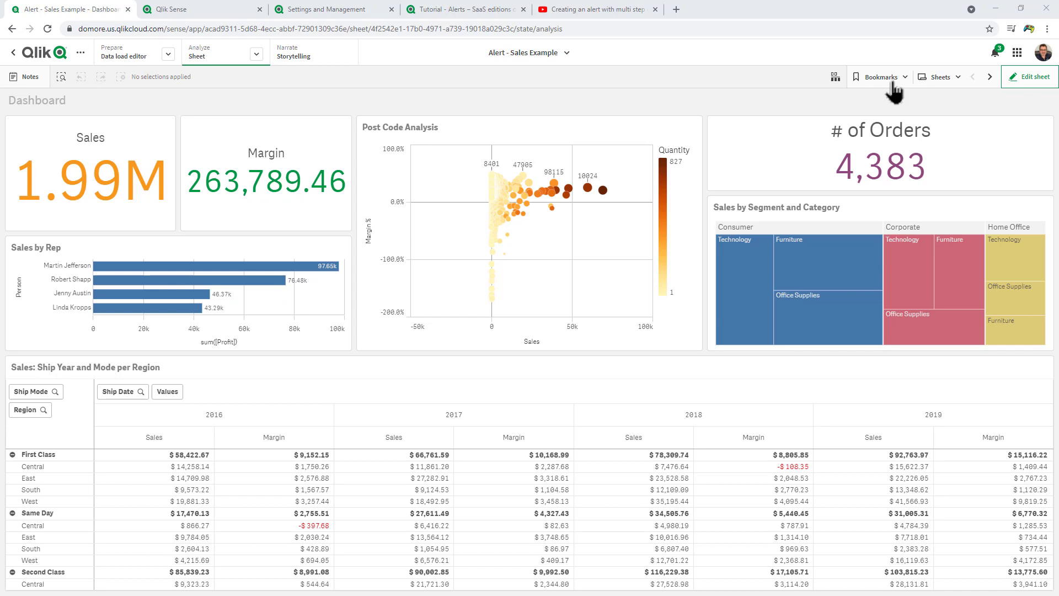
Reload the Alert - Sales Example app and close the finished data load progress
click(1027, 77)
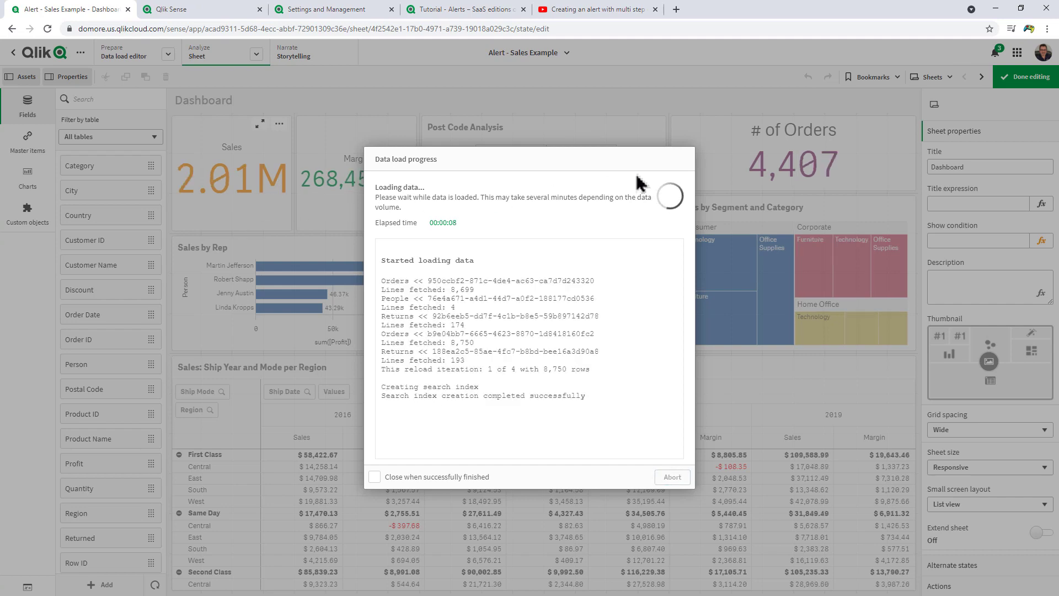
mouse_move(980, 70)
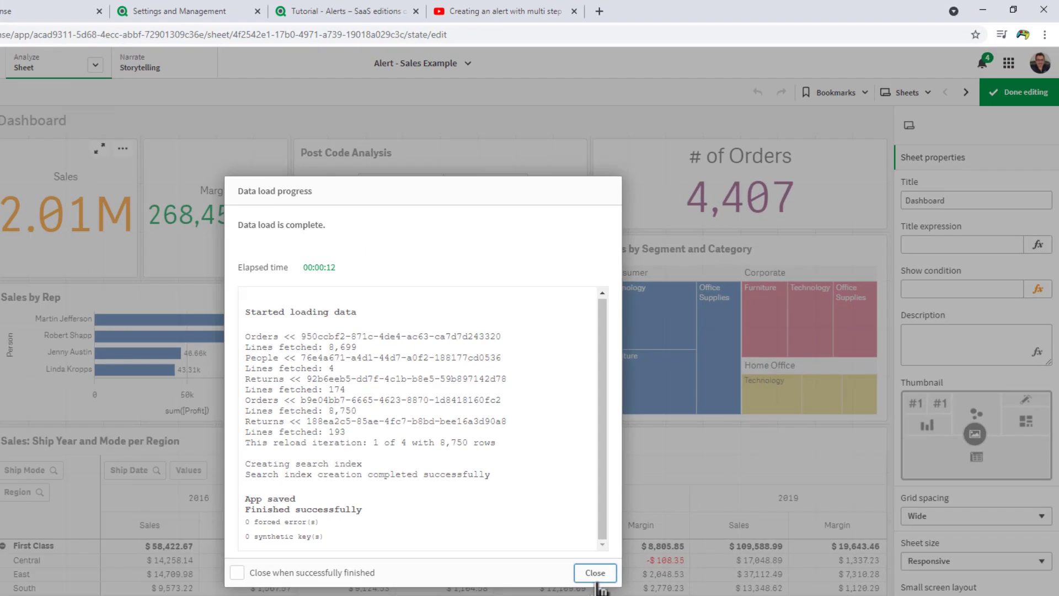
click(983, 62)
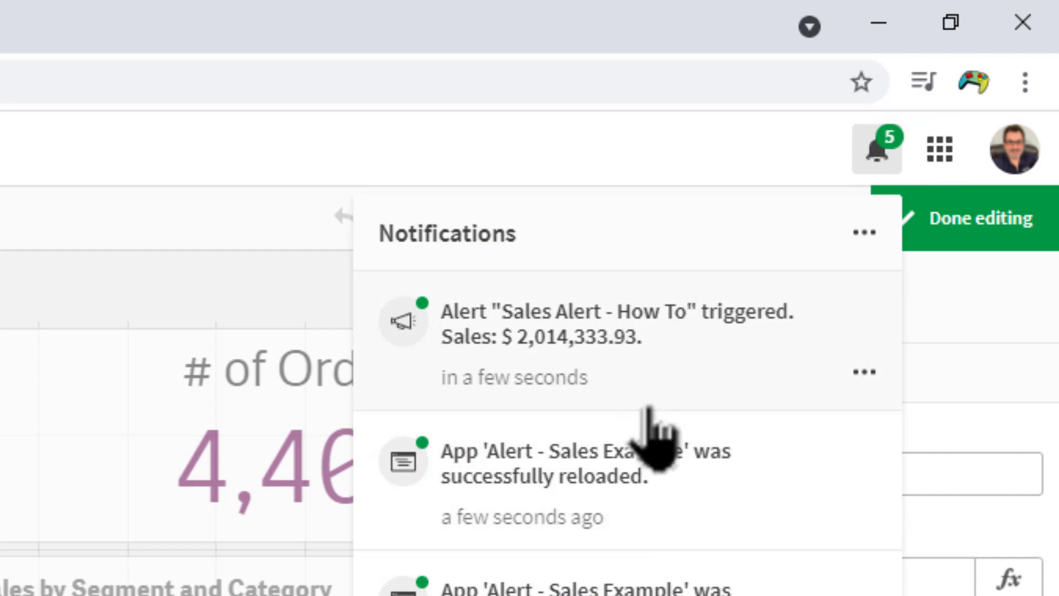
mouse_move(702, 499)
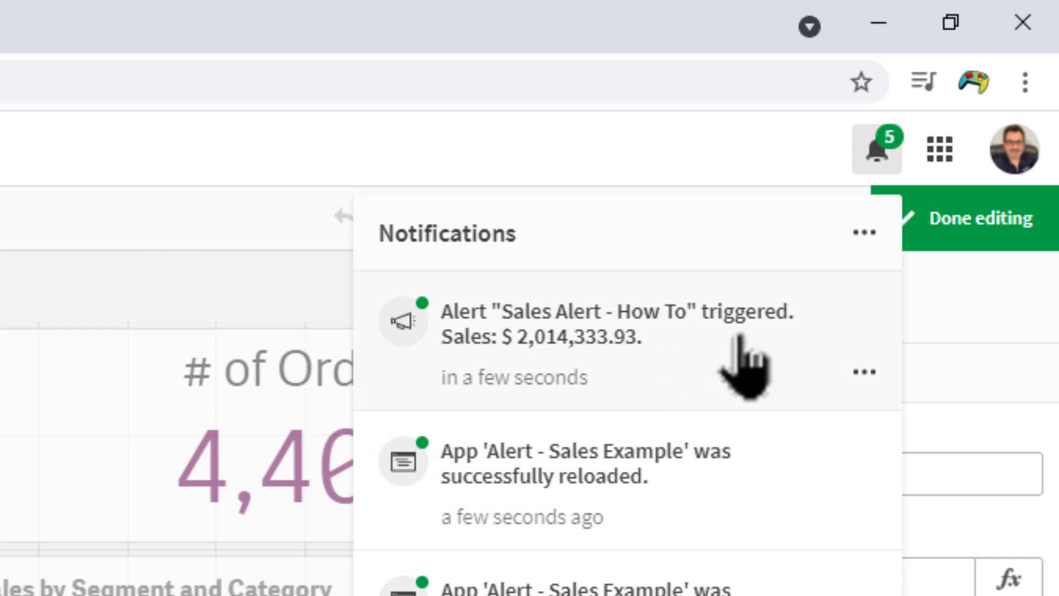
mouse_move(743, 379)
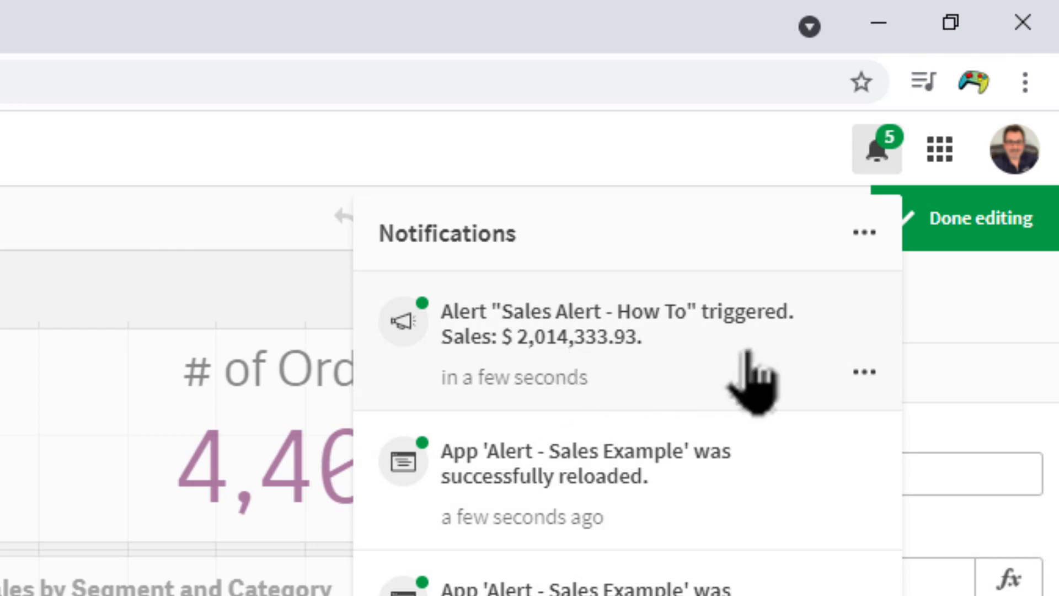
Read the 'Sales Alert - How To triggered' notification reporting Sales of $2,014,333.93
click(865, 371)
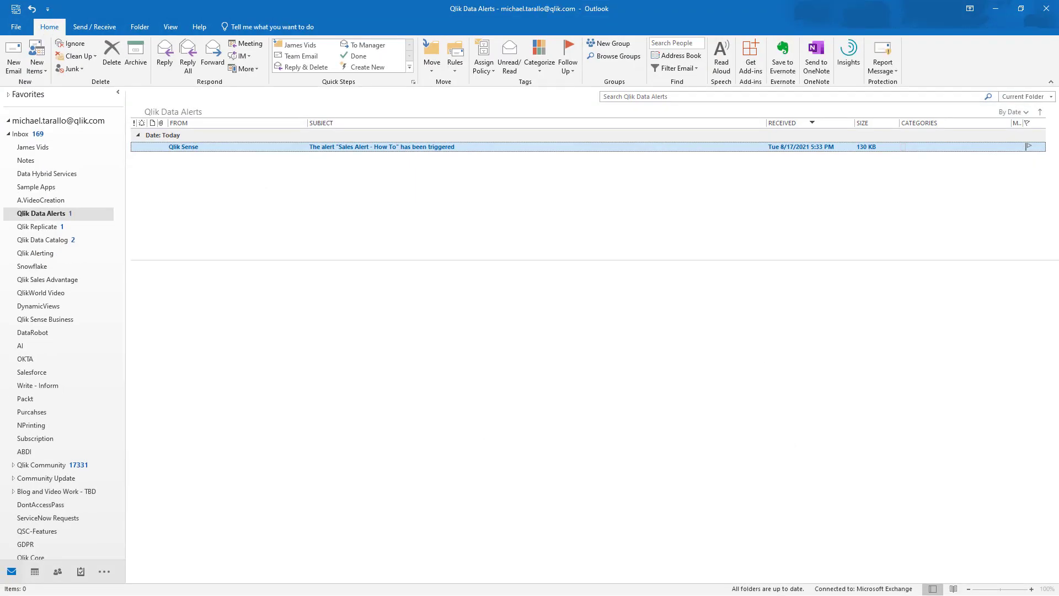
Open the triggered alert email in Outlook and follow View in app to the dashboard
click(382, 147)
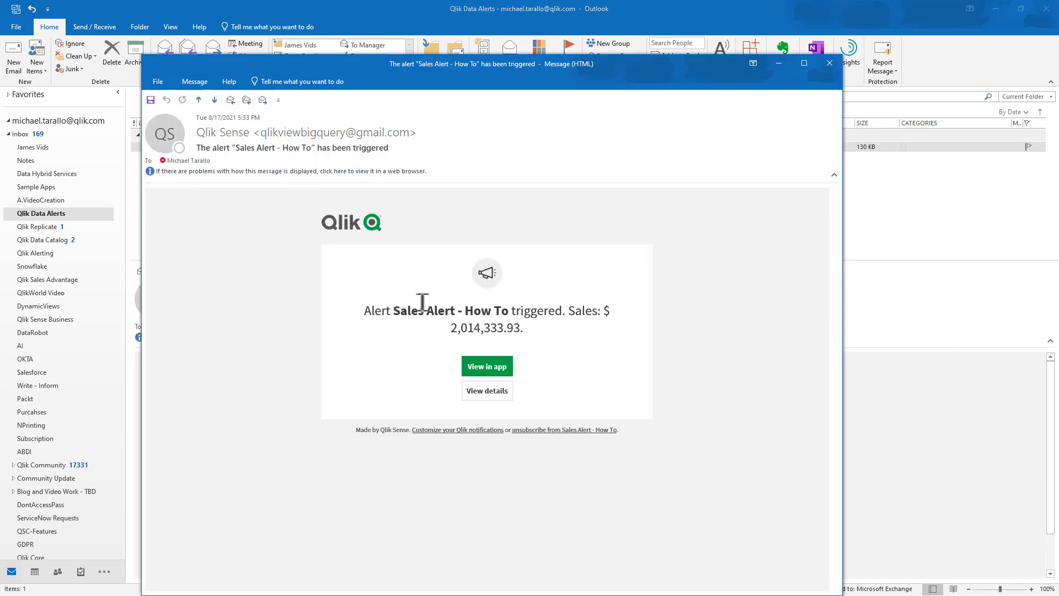
mouse_move(505, 368)
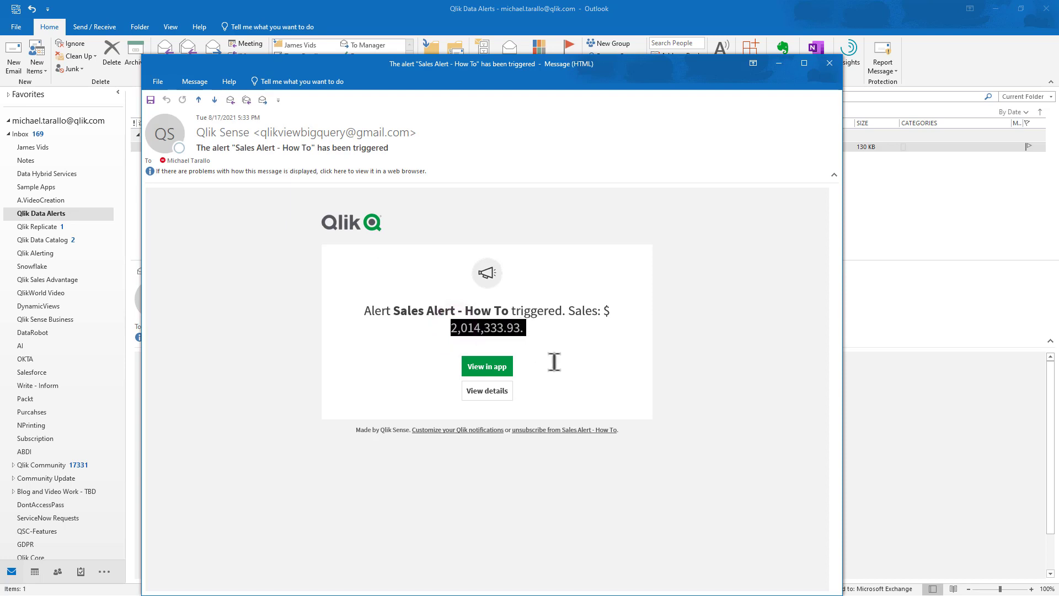
click(486, 366)
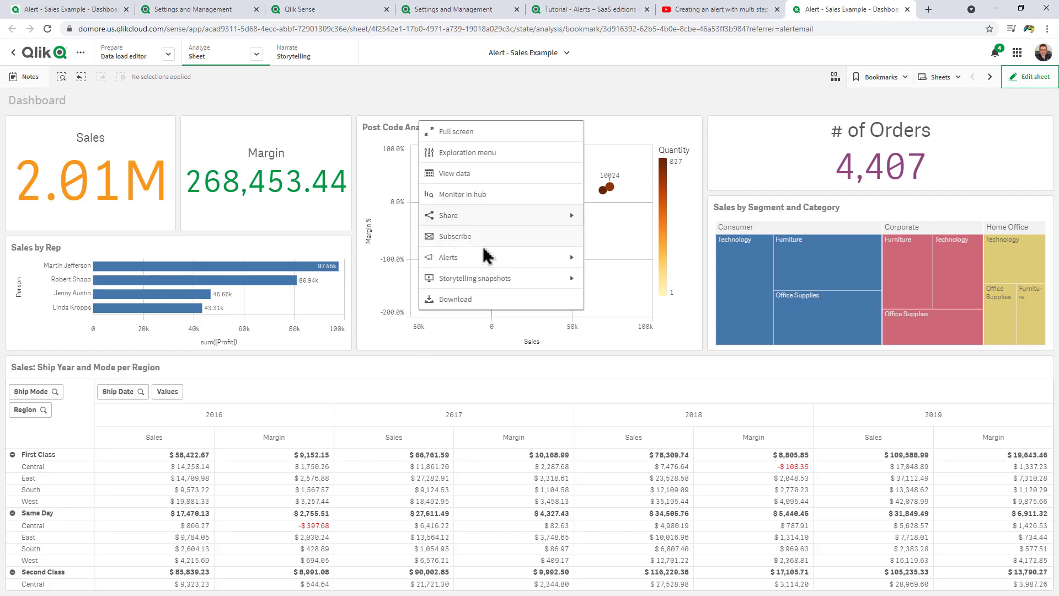
click(447, 257)
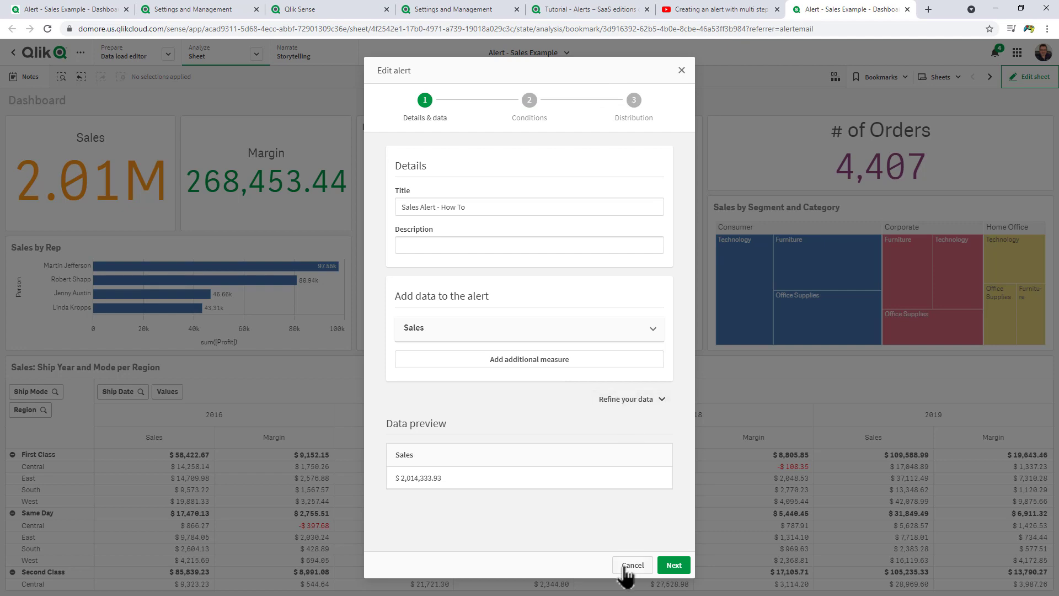
click(632, 564)
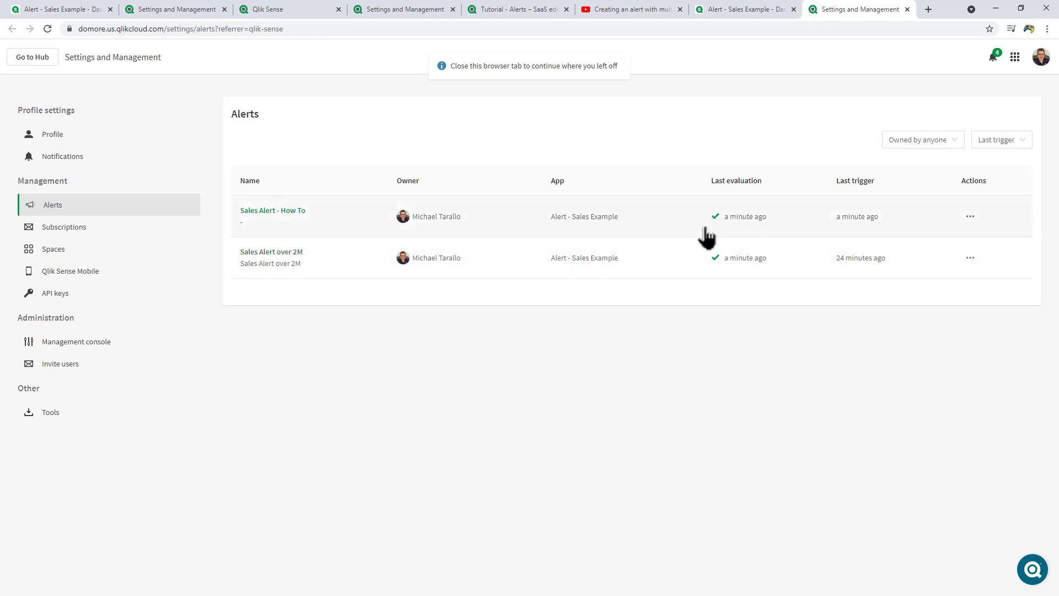
mouse_move(846, 215)
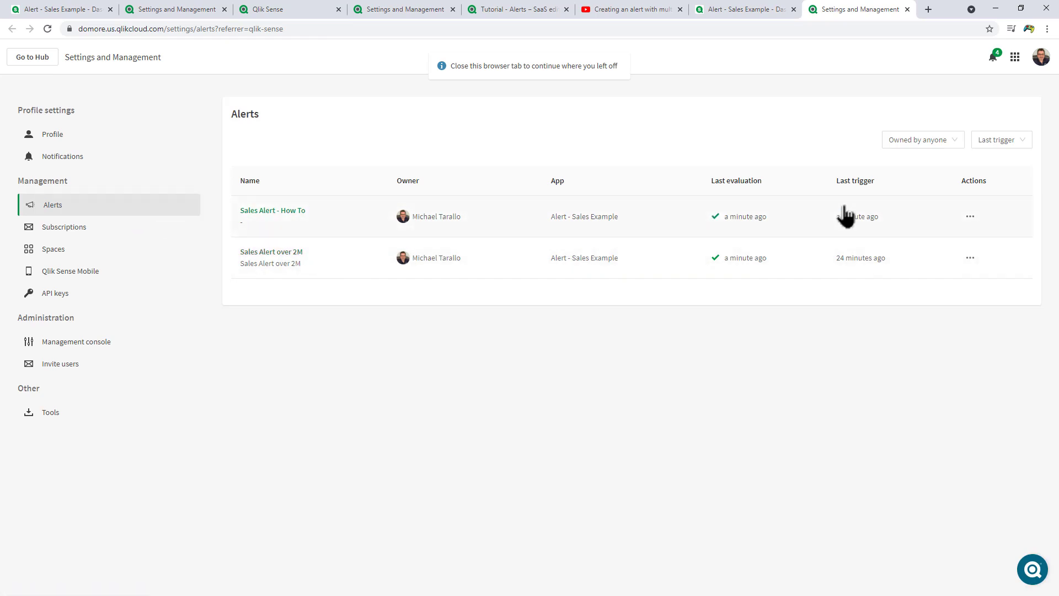
Open the Sales Alert - How To actions menu in the alerts list, then dismiss it
click(970, 216)
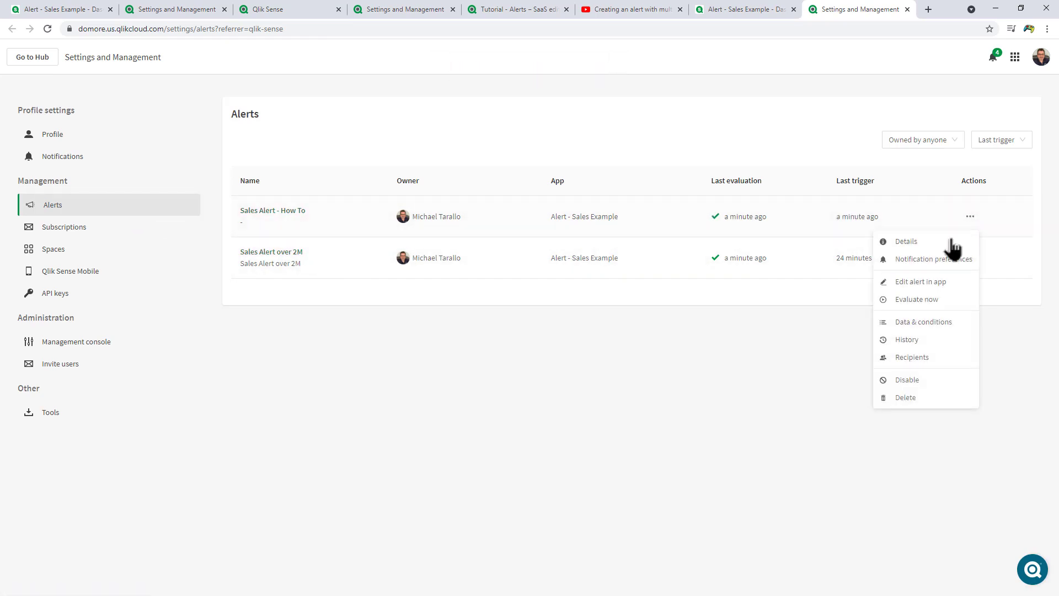
mouse_move(952, 285)
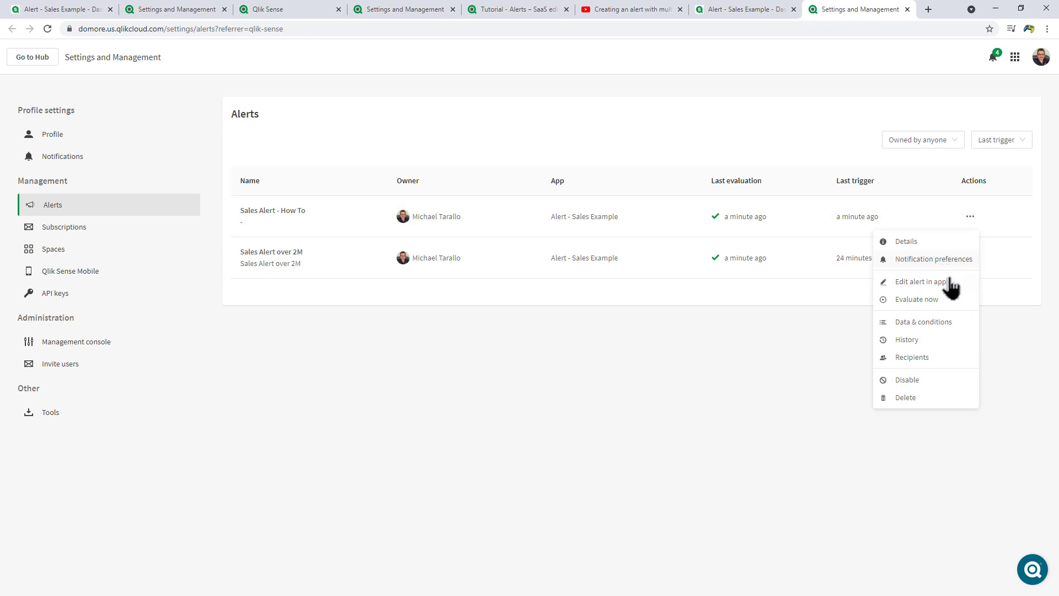
mouse_move(941, 305)
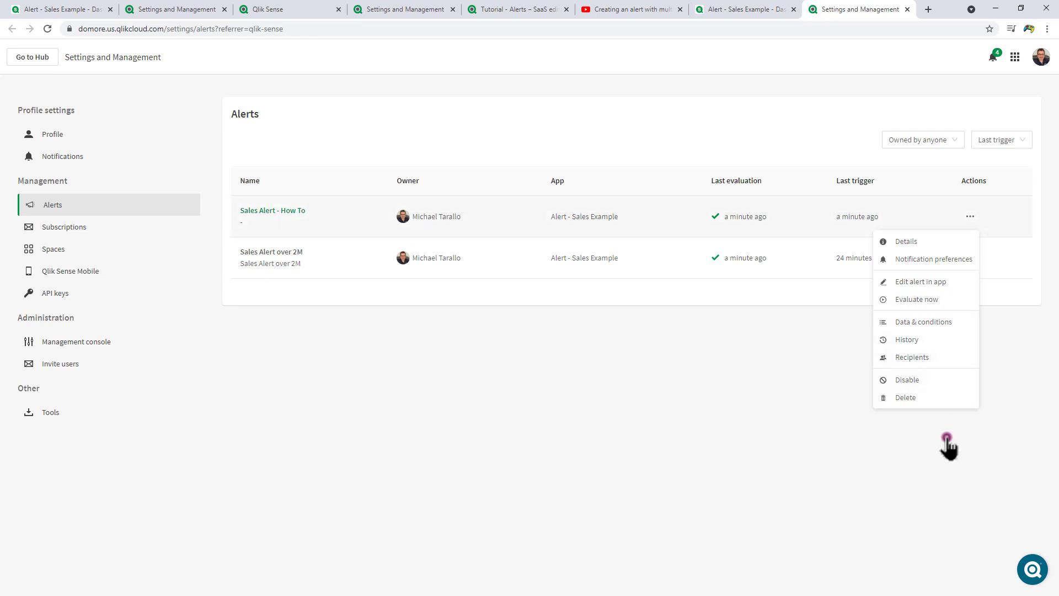
click(949, 446)
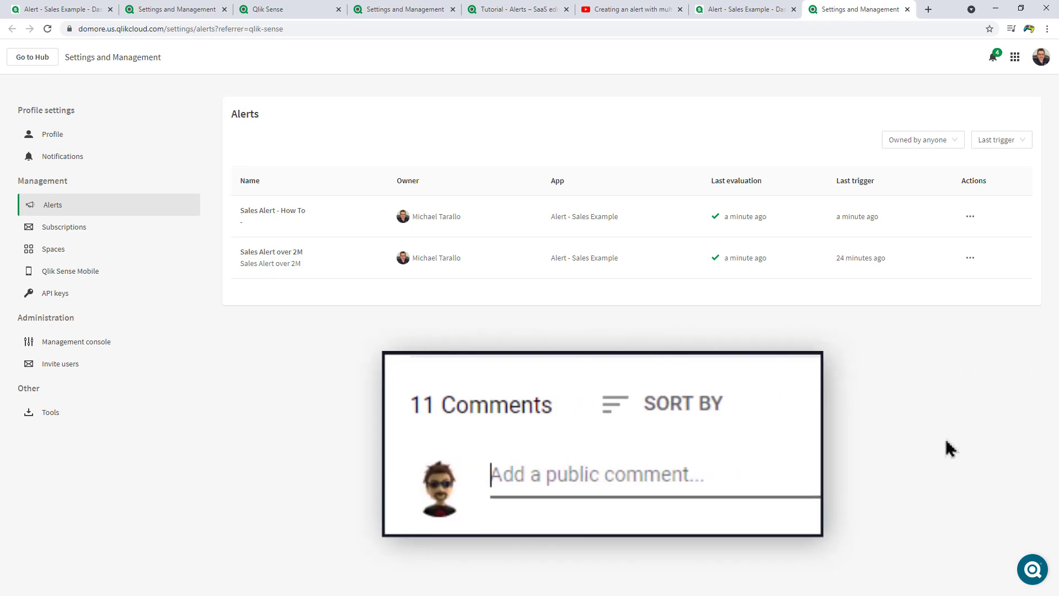
text(I love)
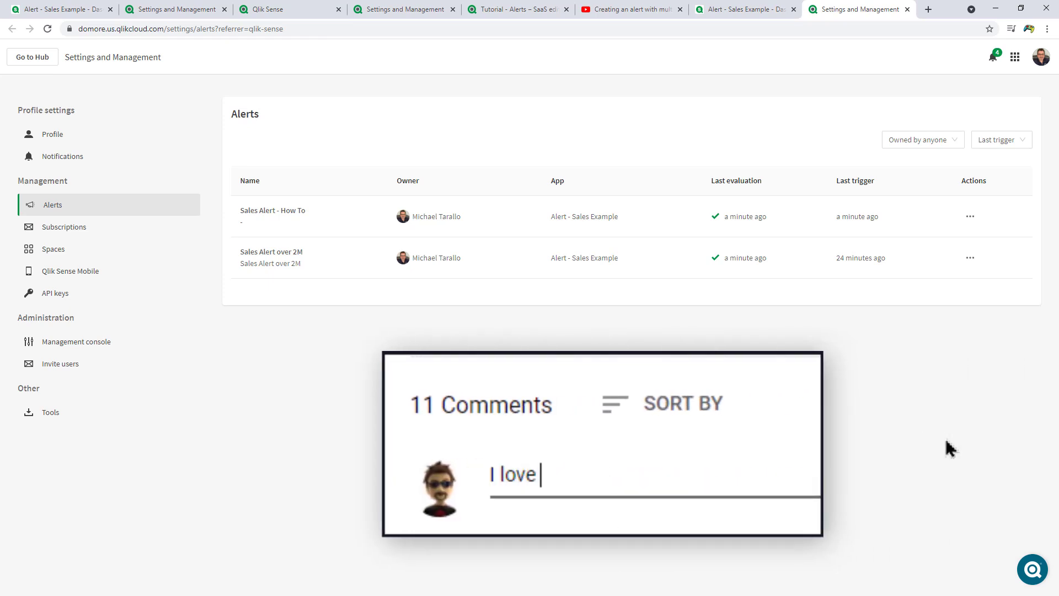
text(Qlik's videos)
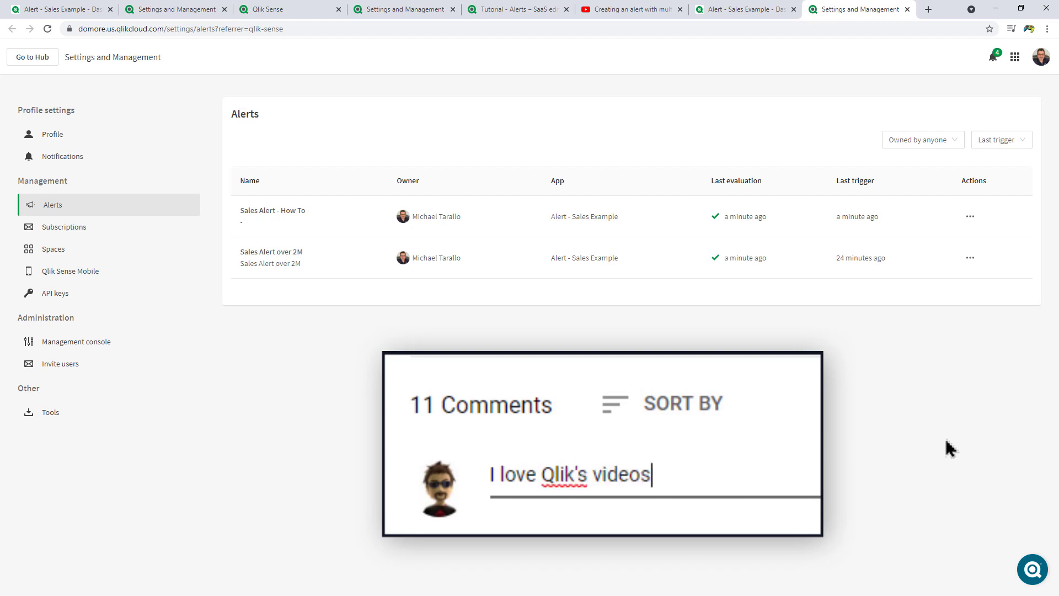
text(!)
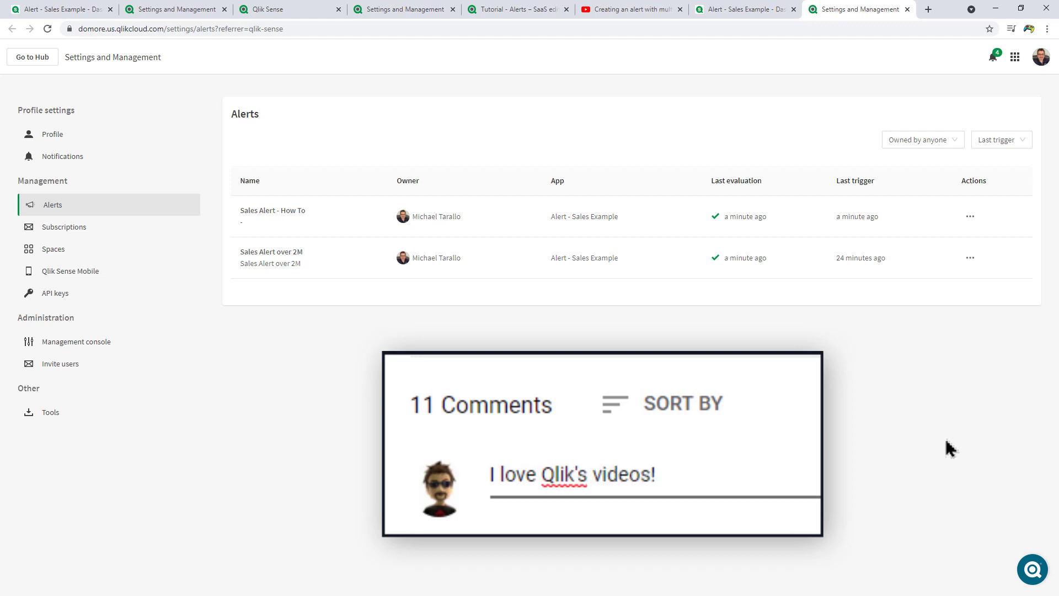